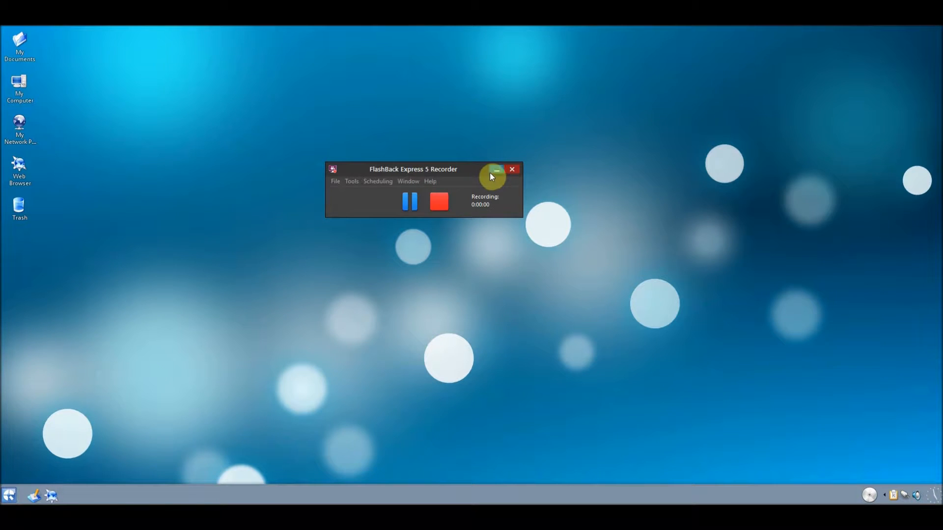
- From the launcher open the file manager's computer overview and reposition its window
click(494, 172)
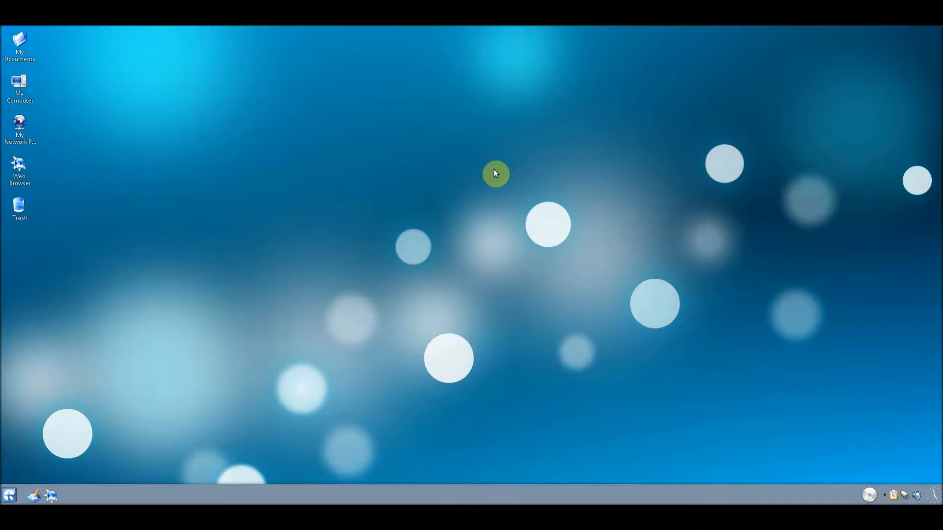
mouse_move(107, 345)
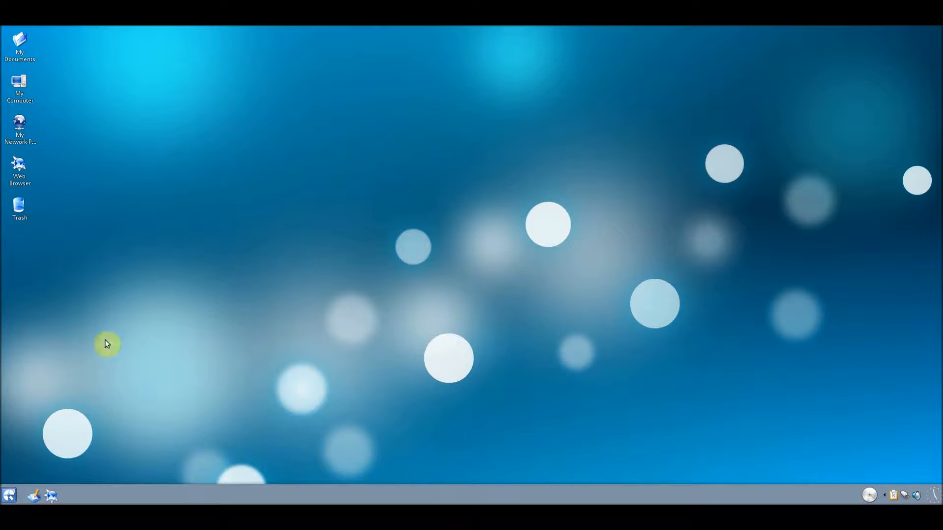
mouse_move(44, 243)
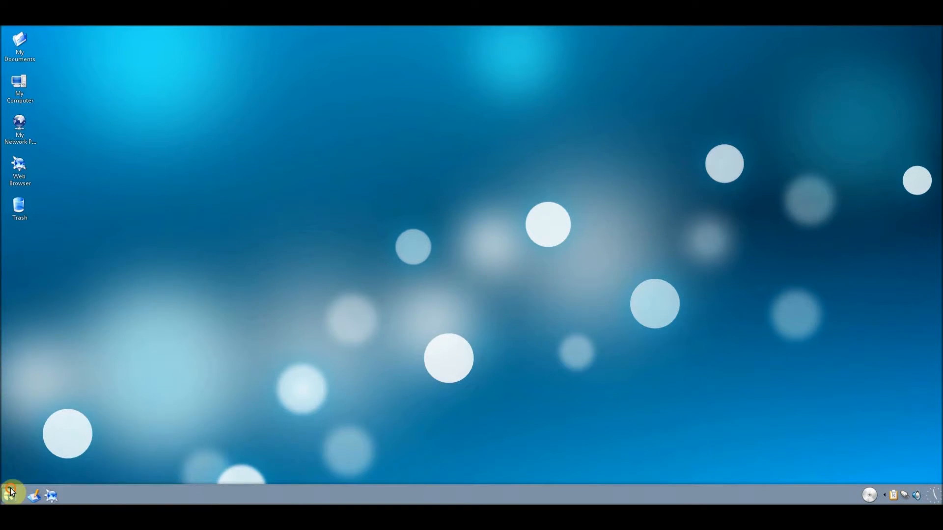
click(8, 493)
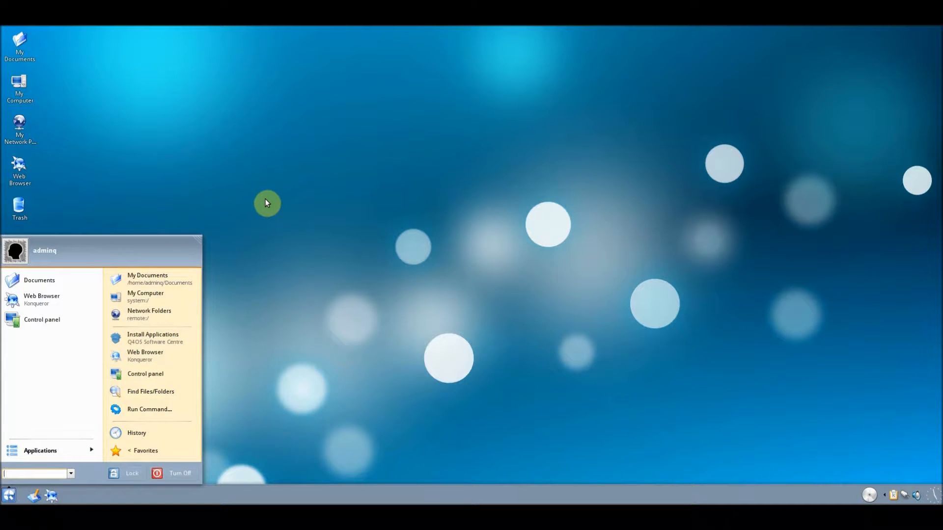
mouse_move(173, 416)
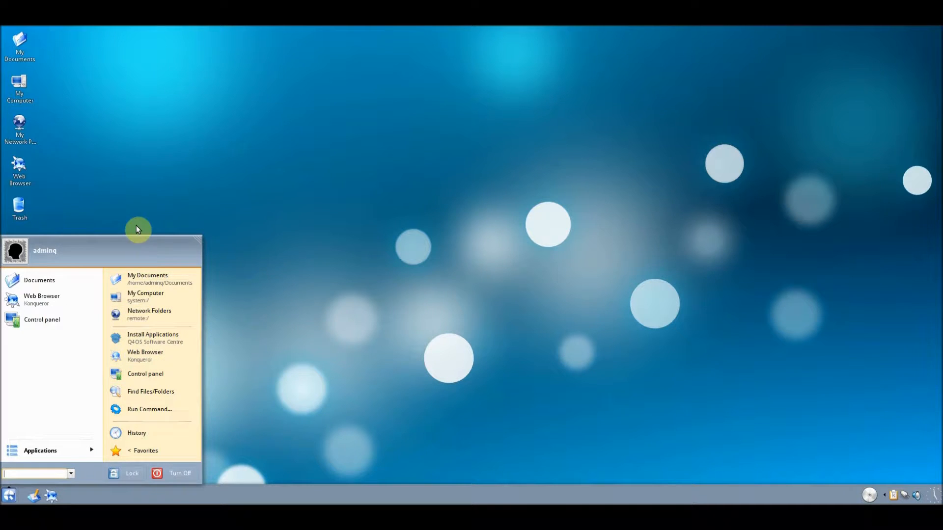
mouse_move(59, 299)
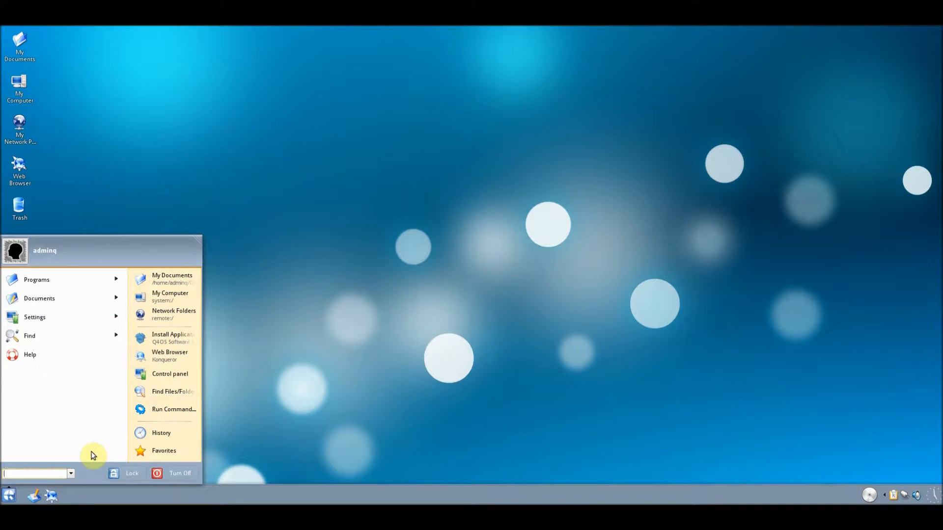
click(36, 278)
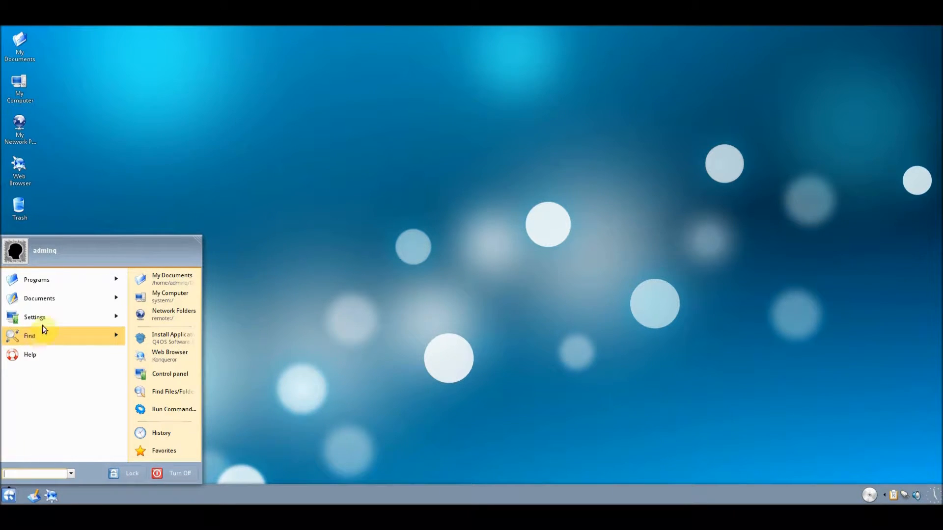
click(34, 317)
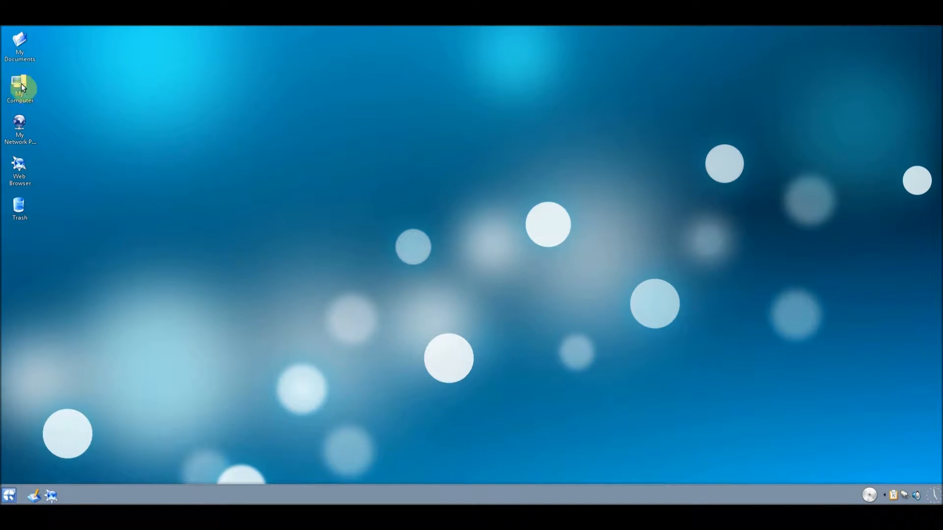
double_click(20, 83)
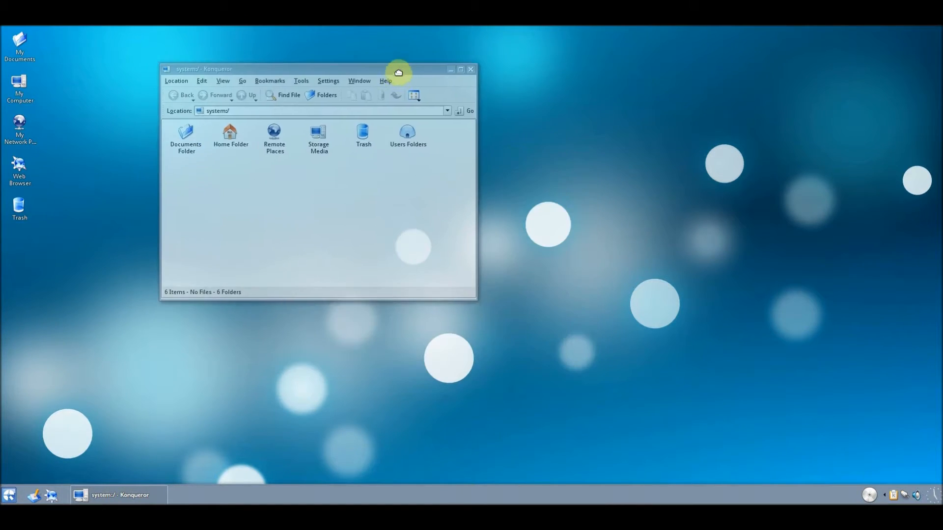
drag(397, 69, 452, 77)
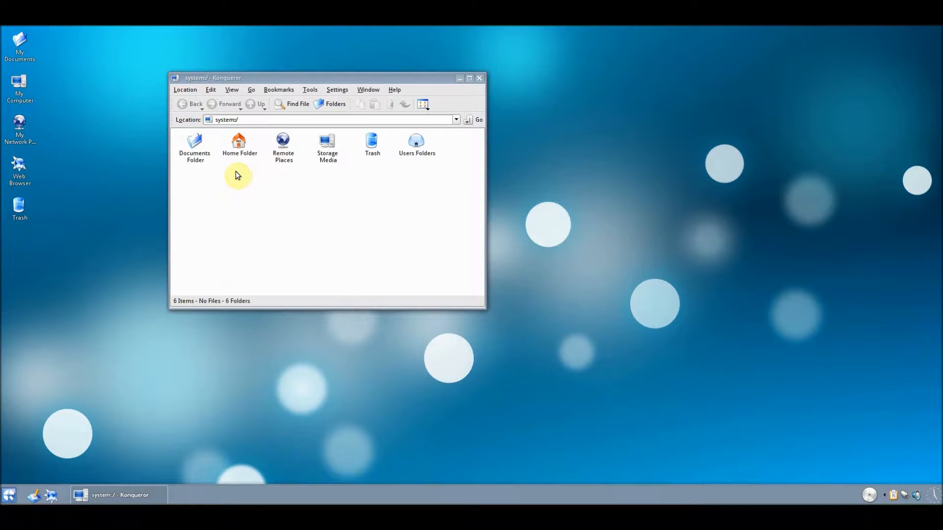
mouse_move(305, 165)
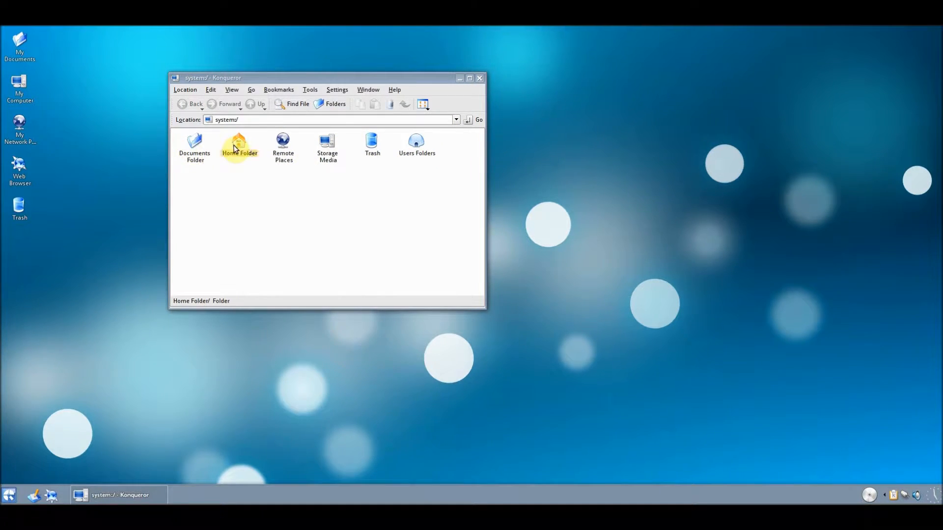
- Browse into Home Folder and Documents, close the file manager, then open and close the web browser
double_click(239, 142)
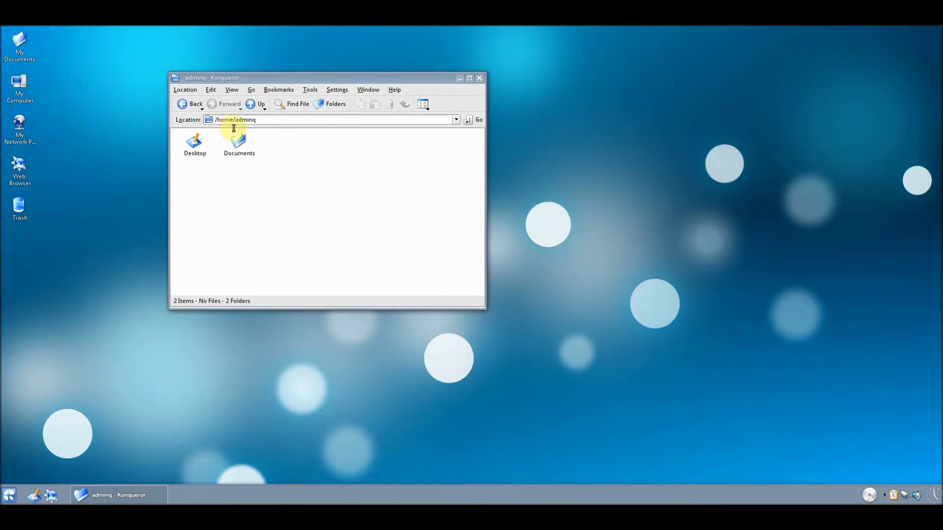
double_click(238, 142)
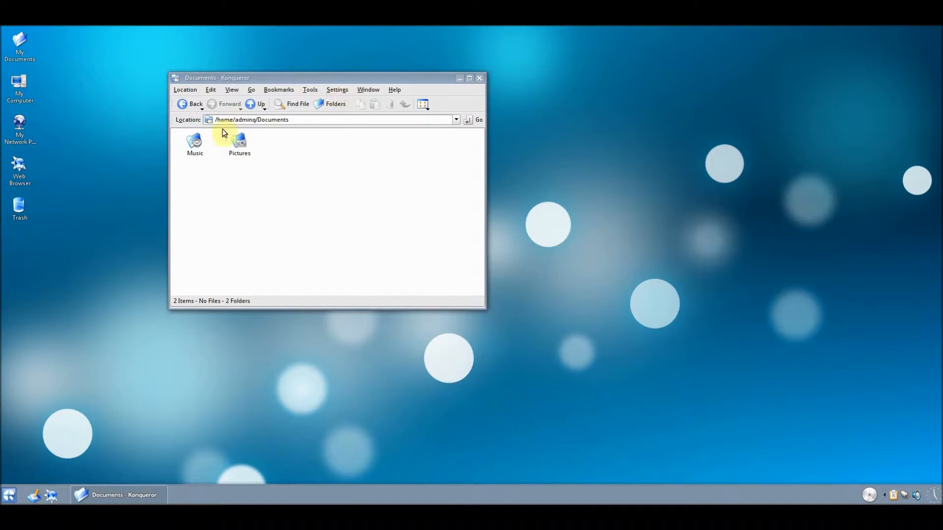
click(479, 78)
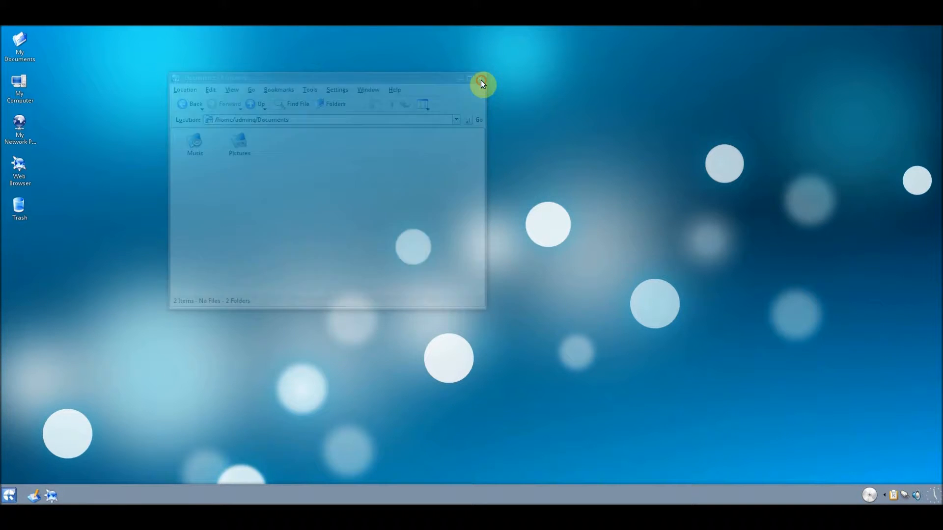
click(479, 83)
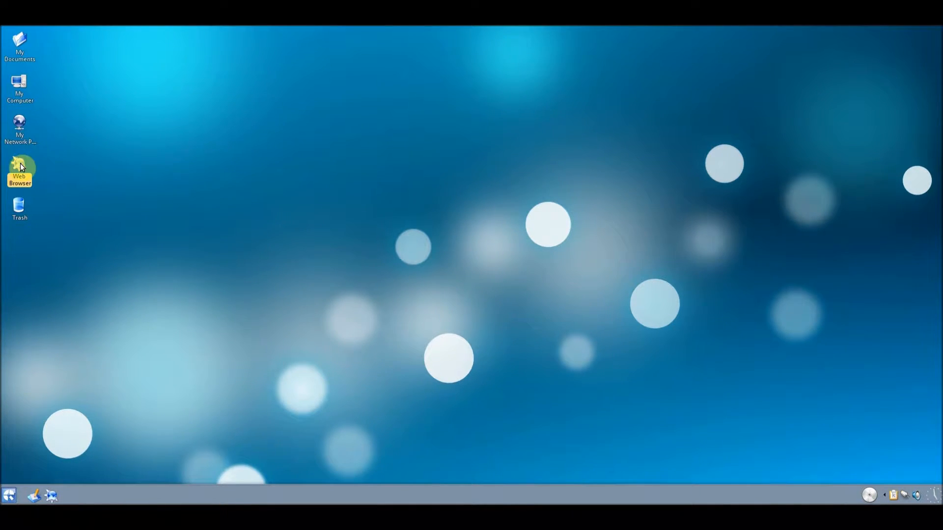
double_click(20, 167)
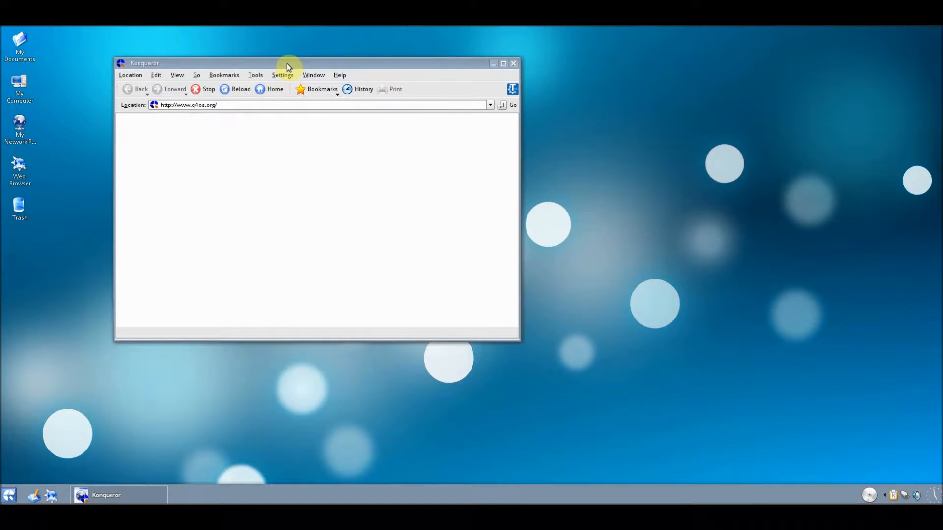
mouse_move(415, 51)
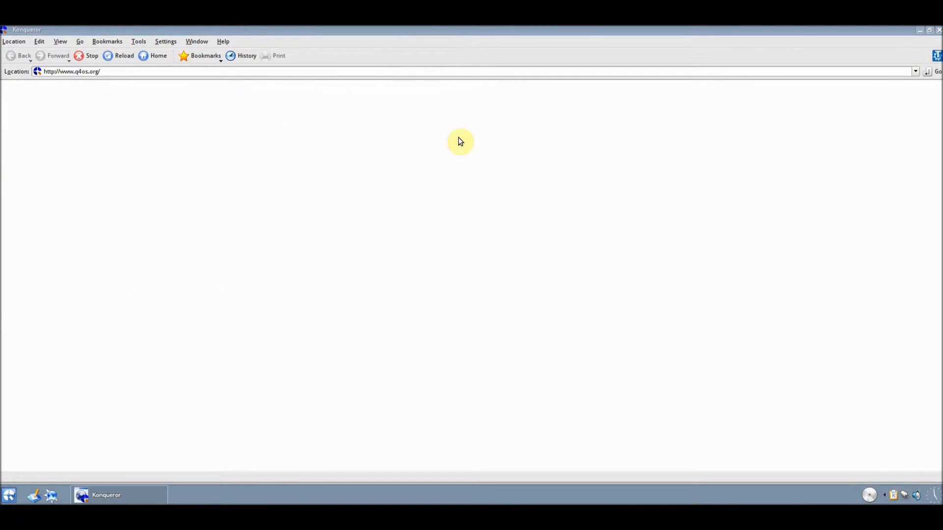
mouse_move(315, 67)
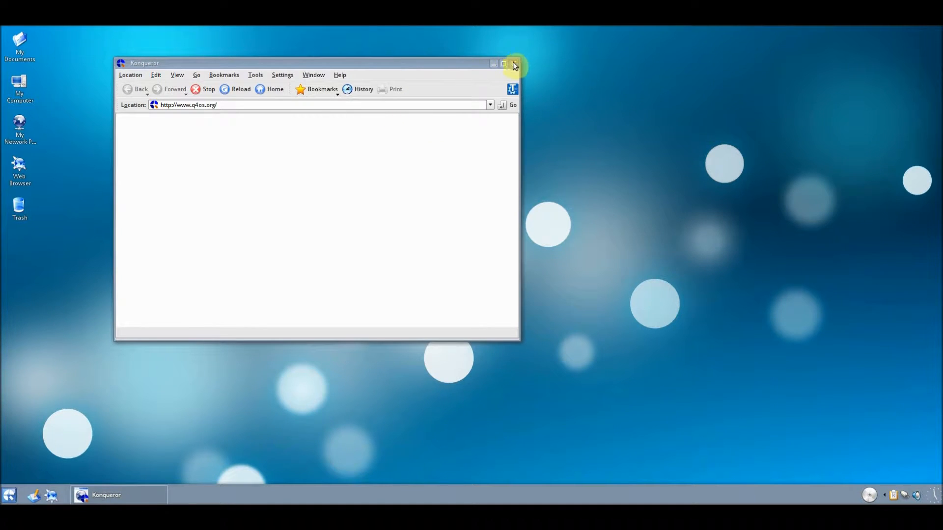
click(514, 64)
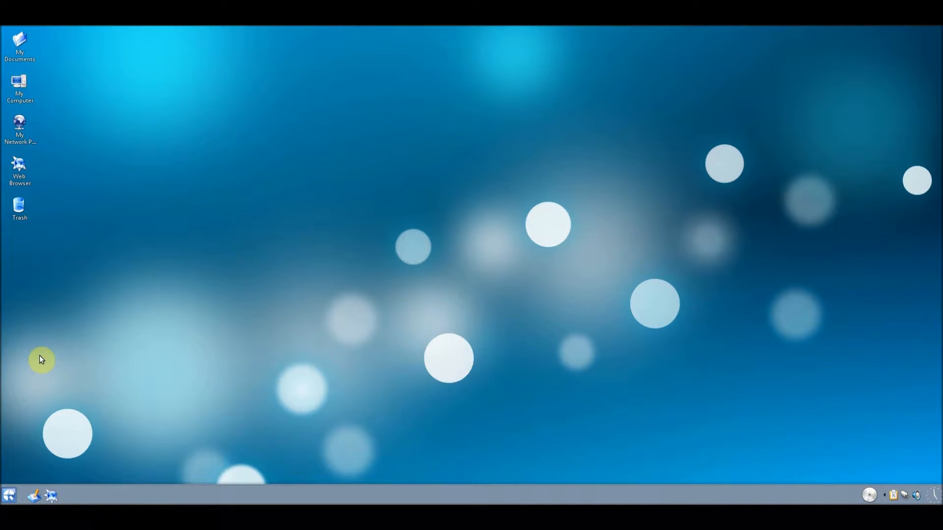
- Open Software Centre from the launcher, scroll through its rated application list and close it
click(7, 492)
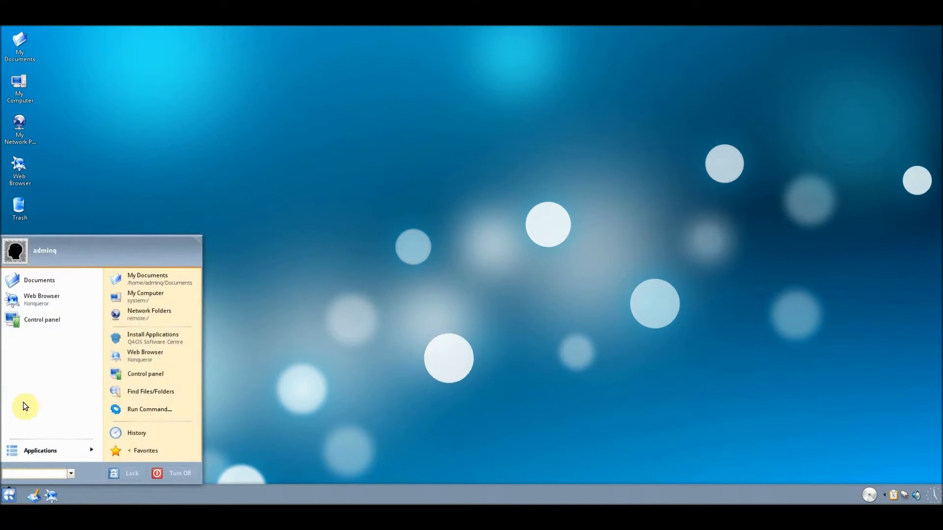
mouse_move(169, 339)
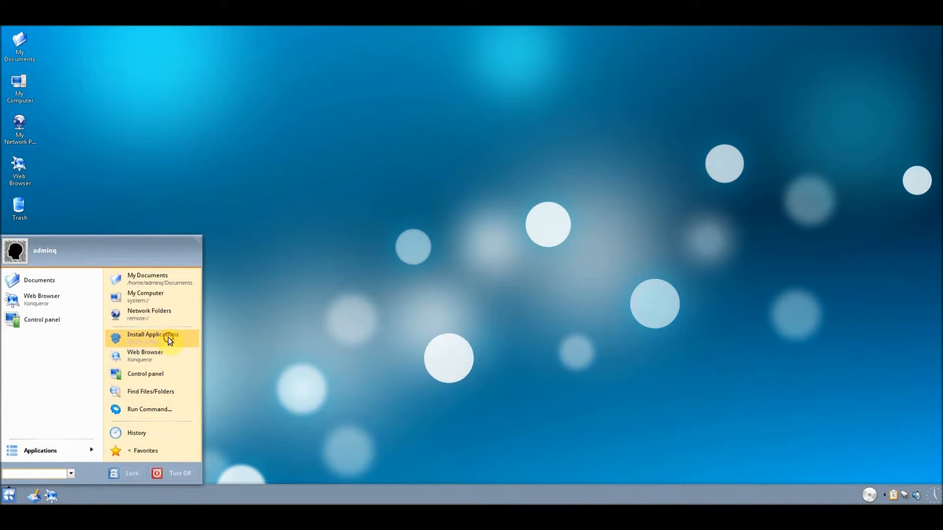
click(153, 338)
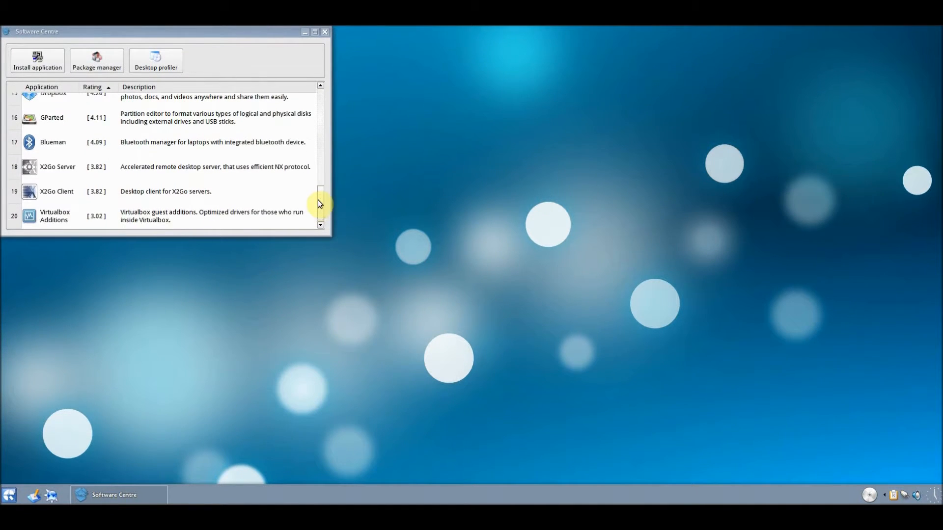
click(320, 86)
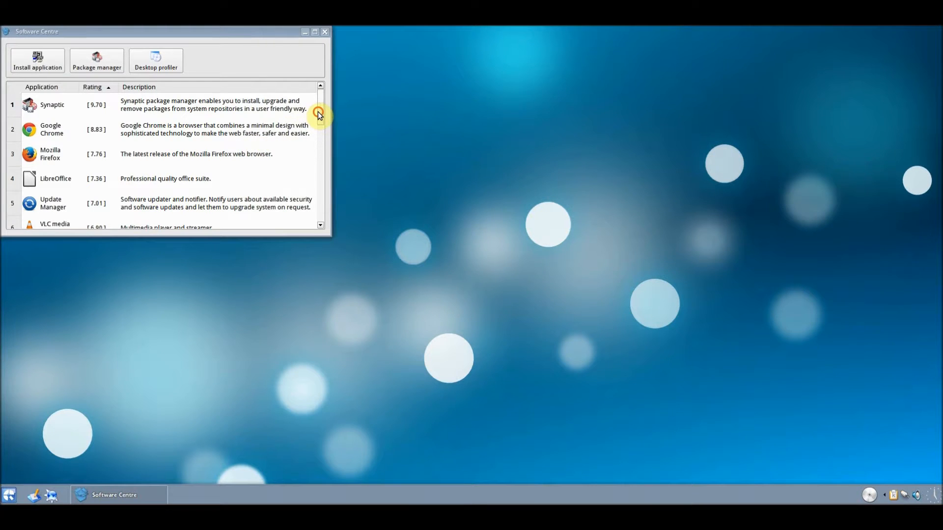
scroll(down, 3)
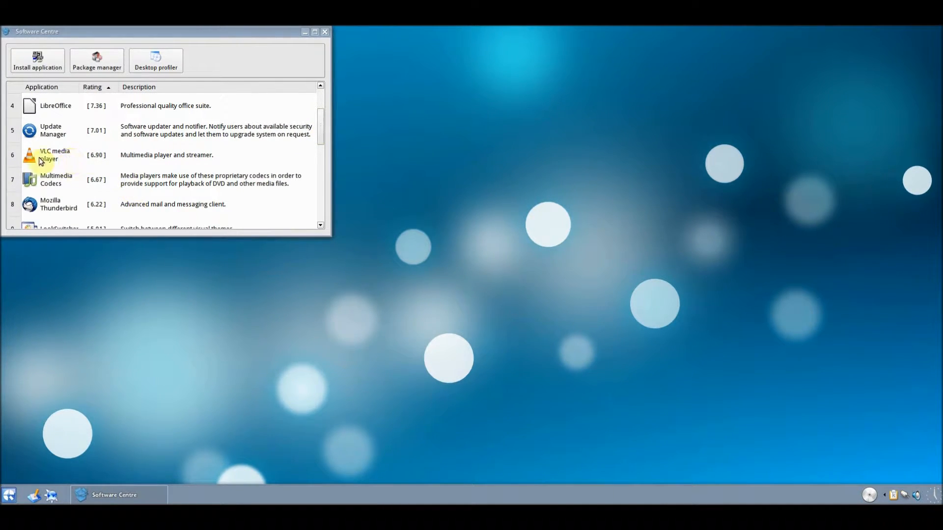
mouse_move(302, 121)
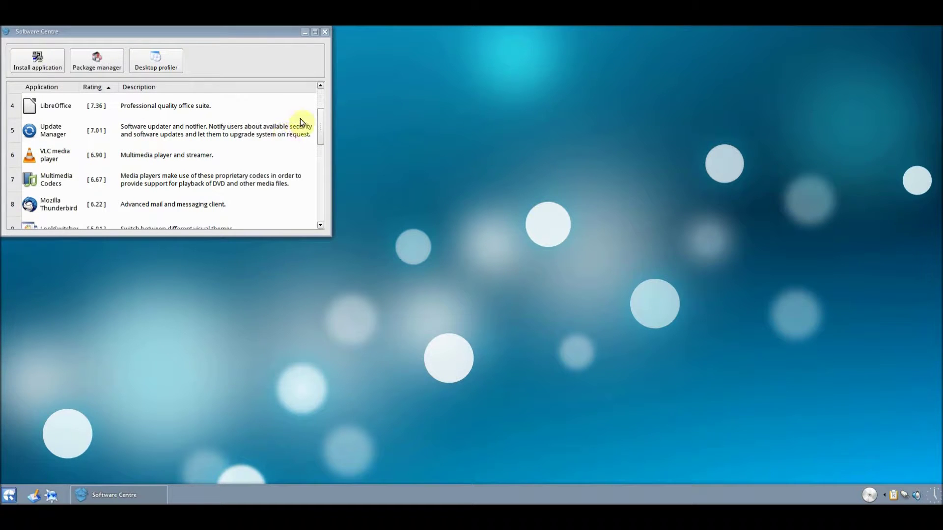
scroll(down, 3)
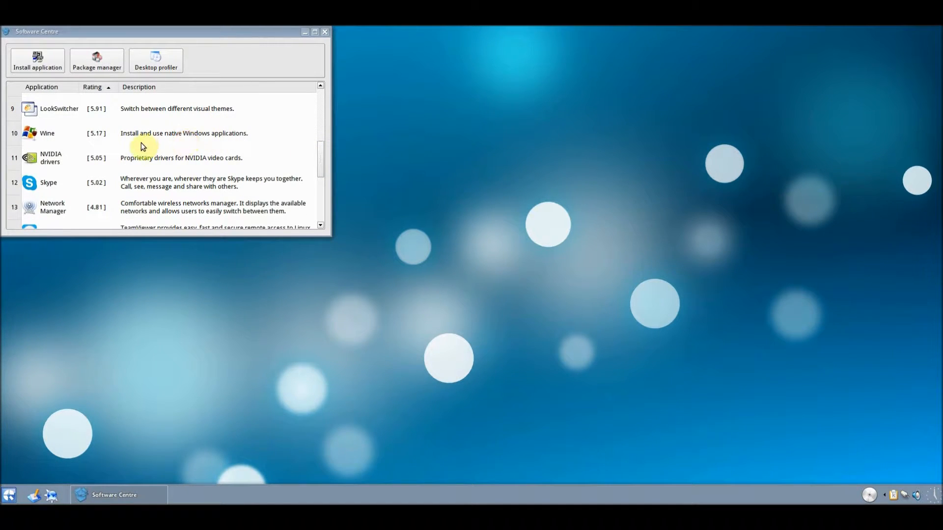
mouse_move(323, 161)
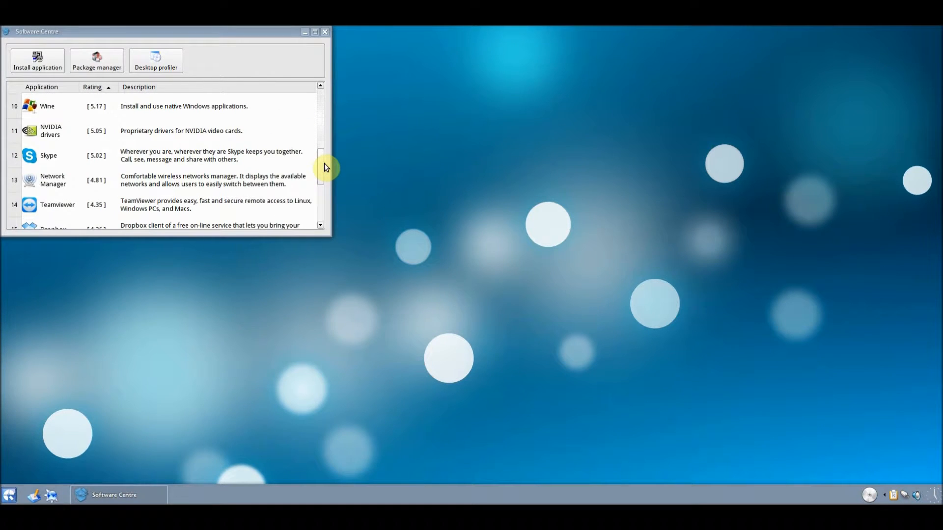
scroll(down, 3)
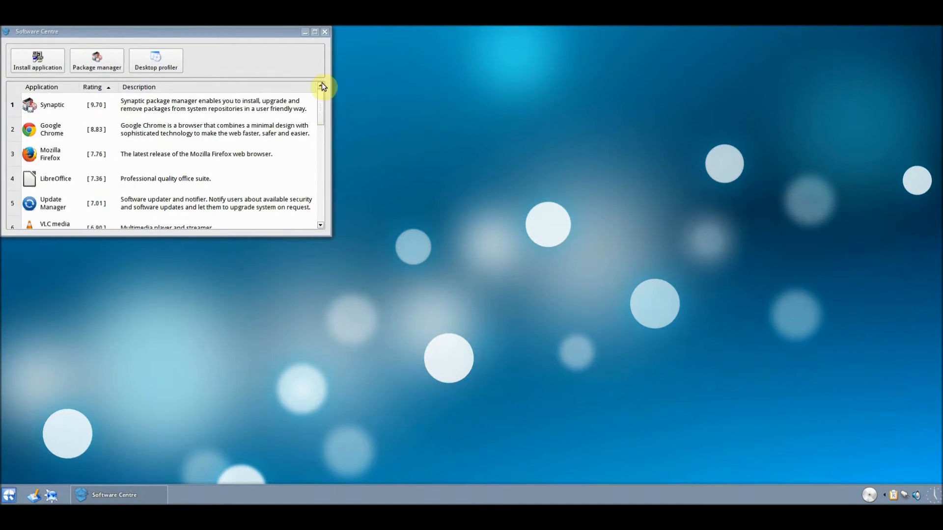
click(327, 31)
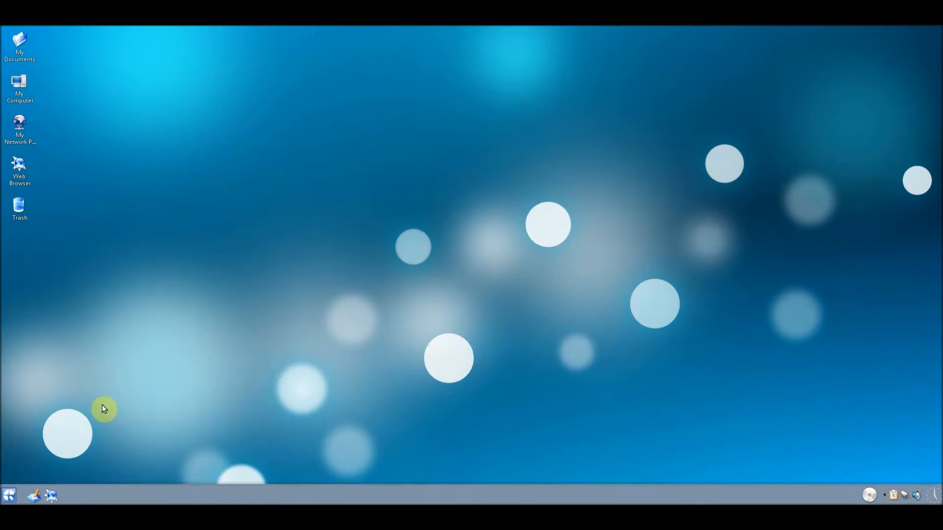
- Open Control panel from the K menu, centre its window and enter Appearance & Themes
click(9, 506)
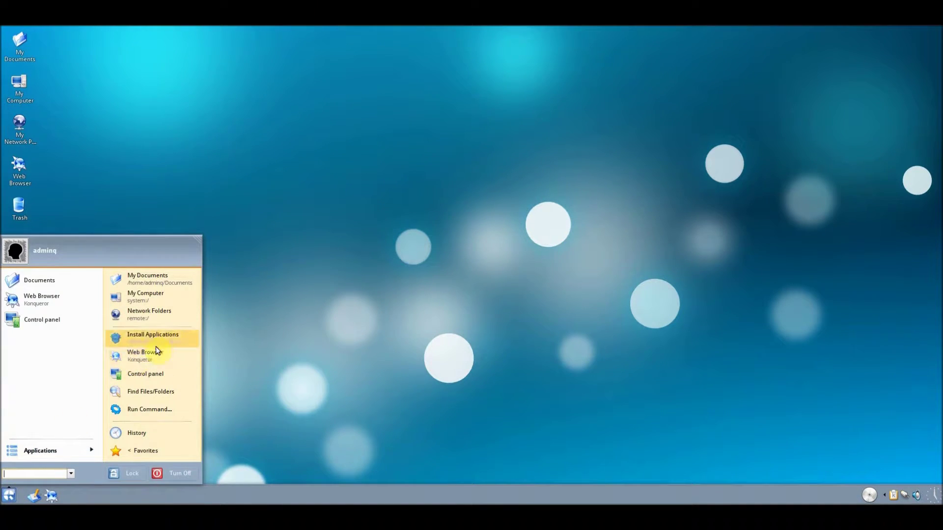
click(146, 373)
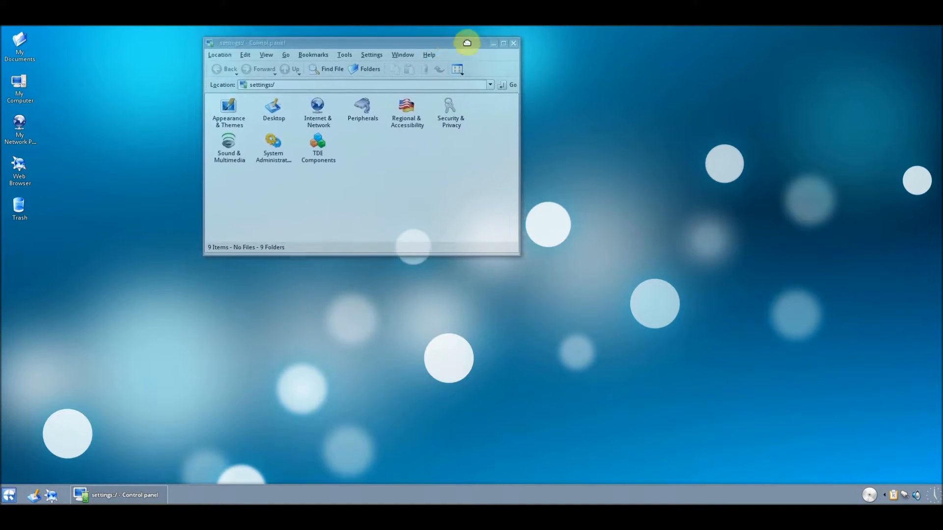
drag(466, 43, 488, 200)
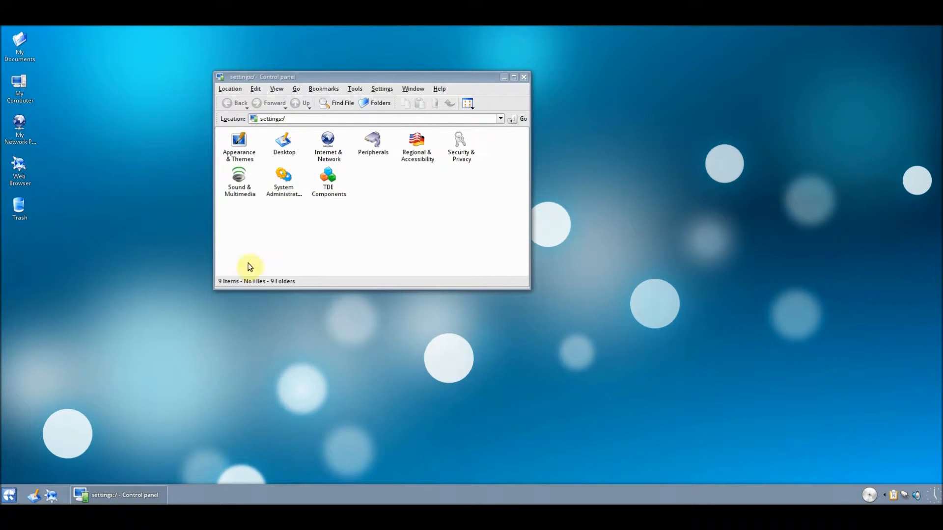
click(238, 142)
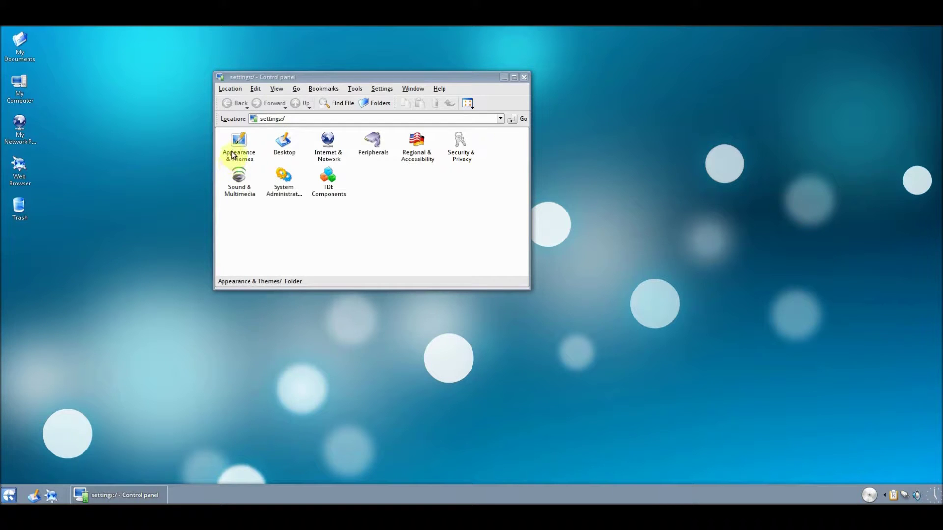
double_click(239, 142)
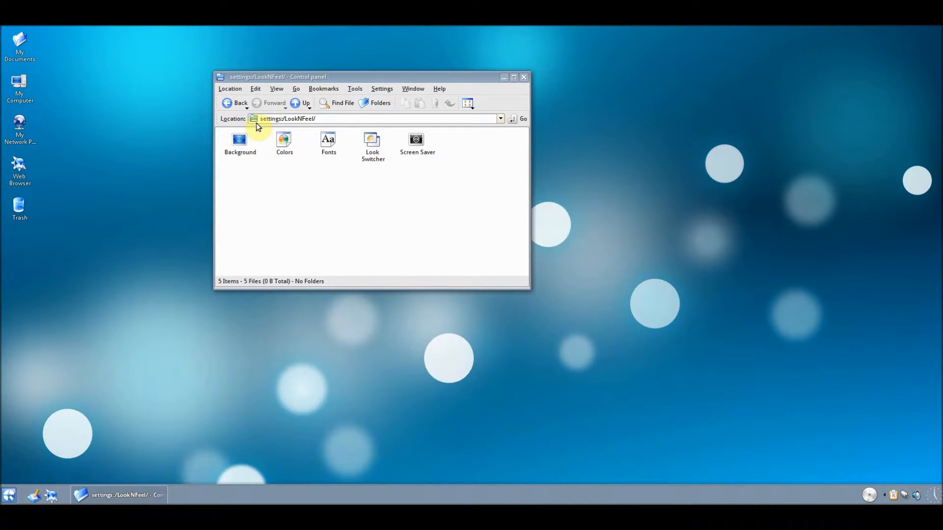
mouse_move(401, 144)
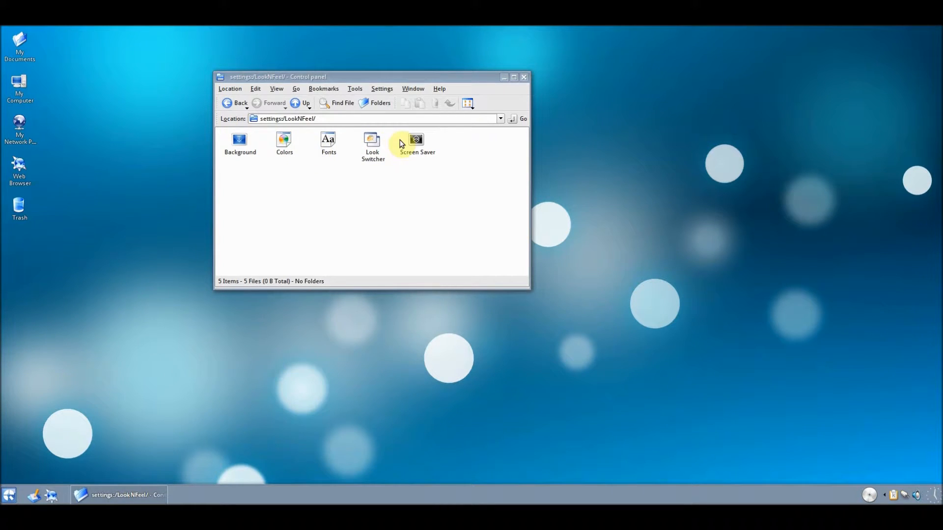
double_click(415, 139)
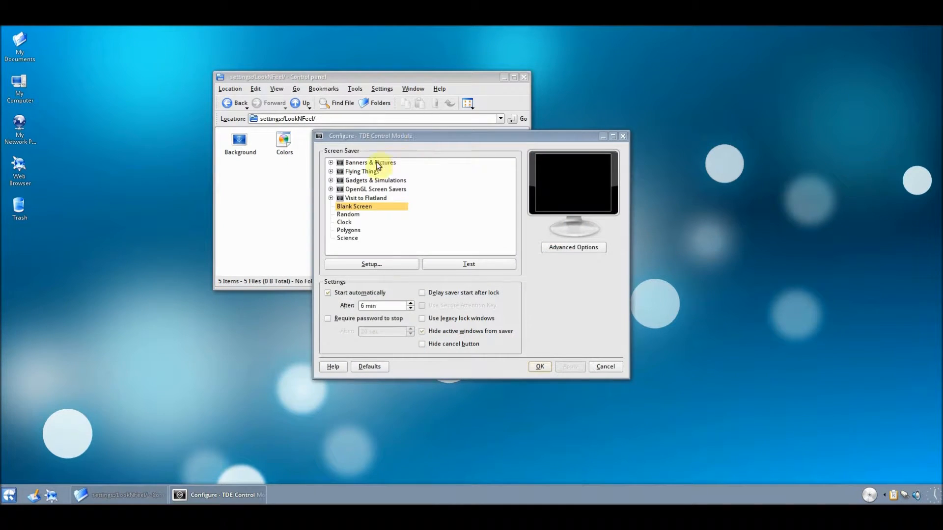
mouse_move(353, 221)
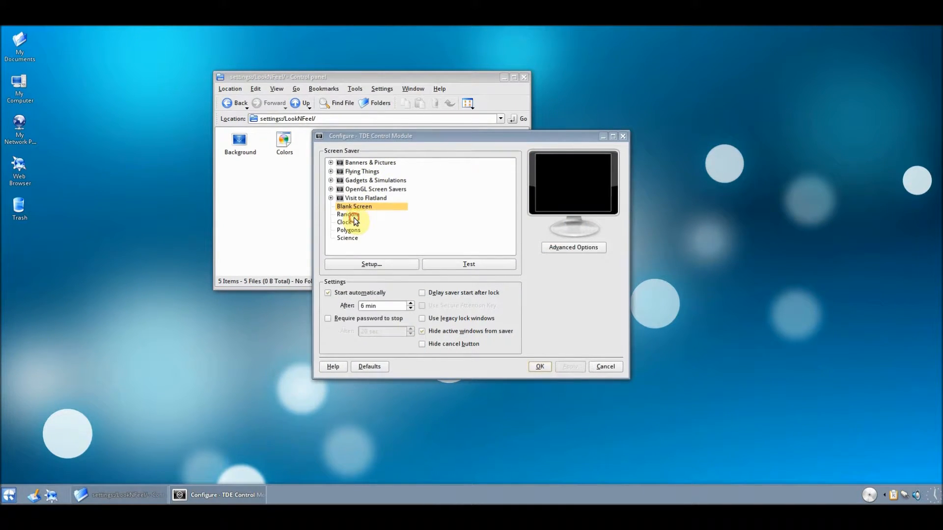
click(348, 214)
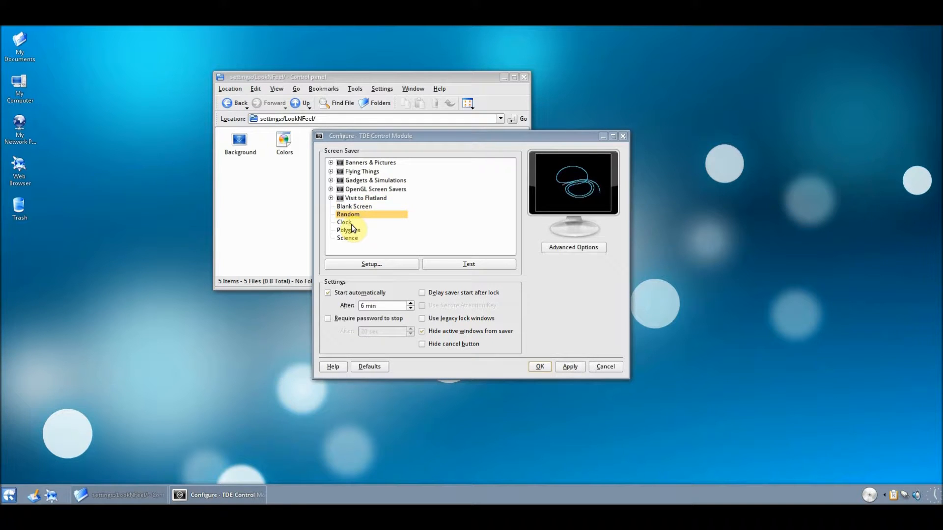
click(344, 221)
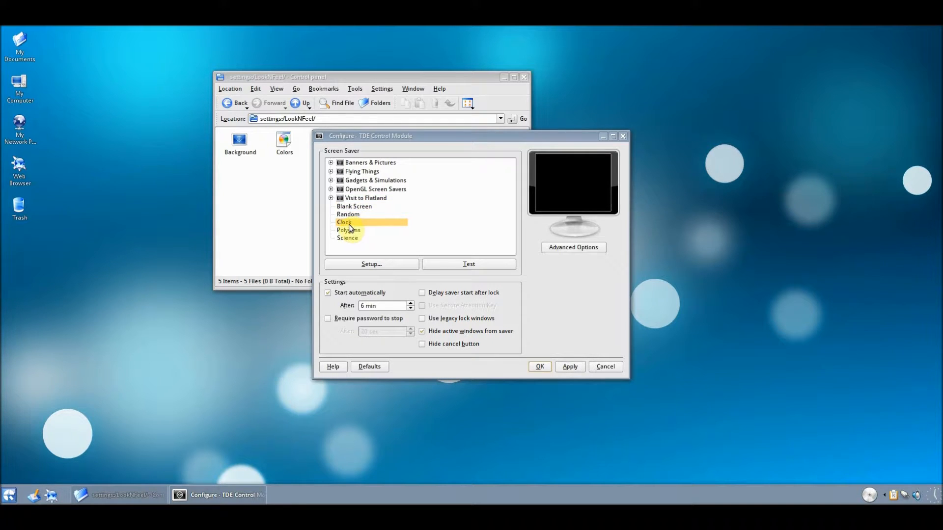
click(371, 264)
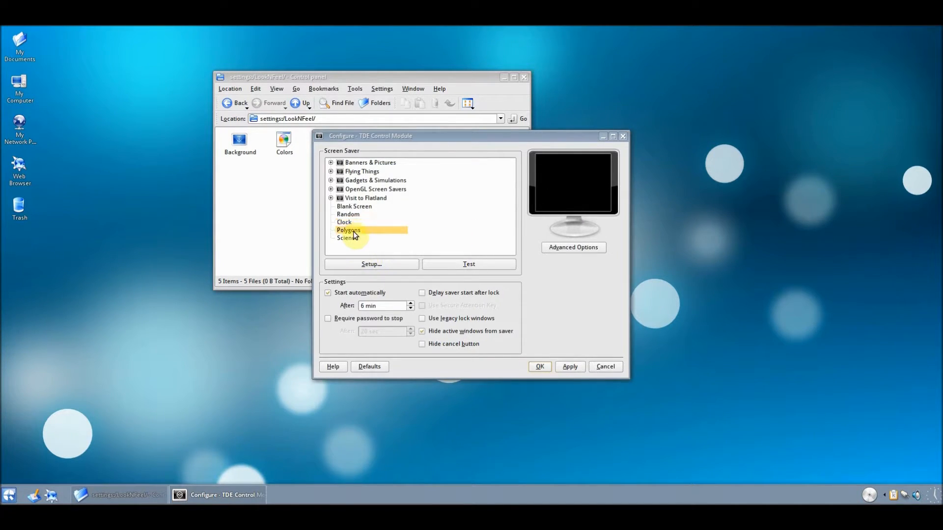
click(371, 264)
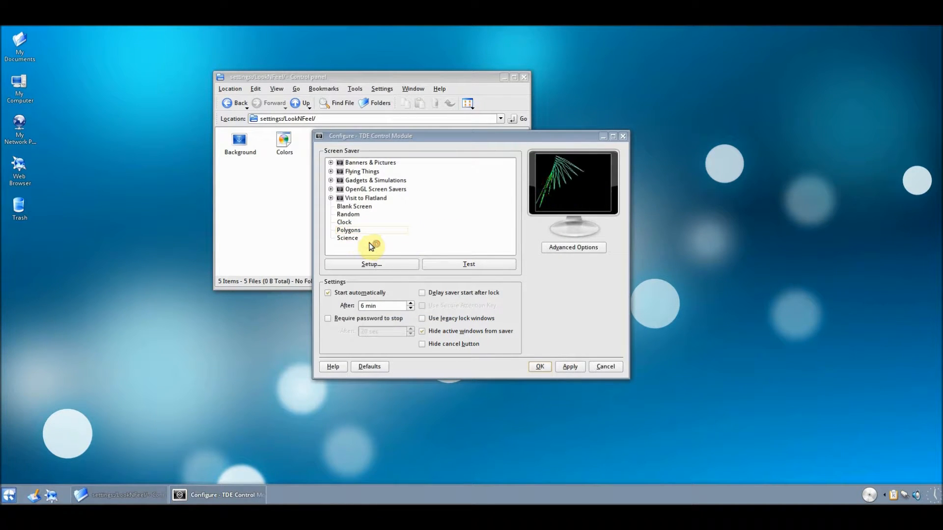
click(371, 264)
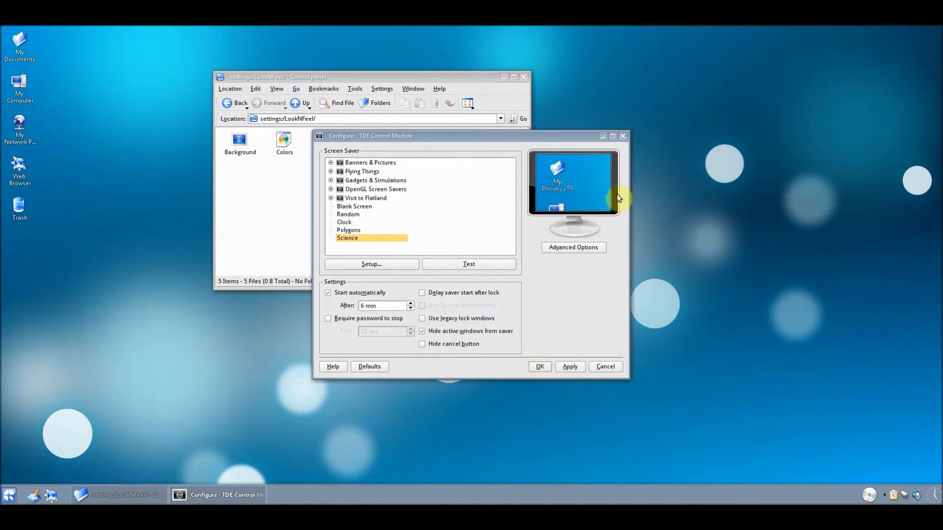
click(605, 366)
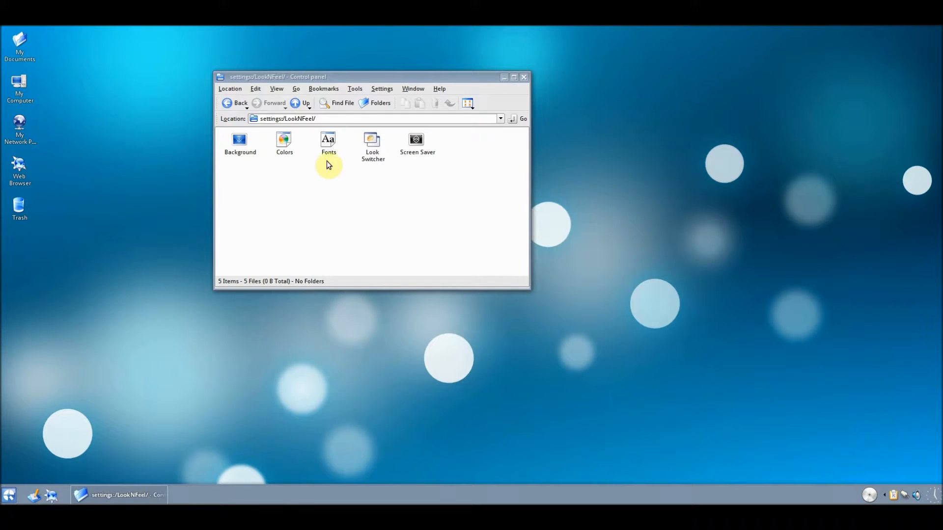
mouse_move(304, 137)
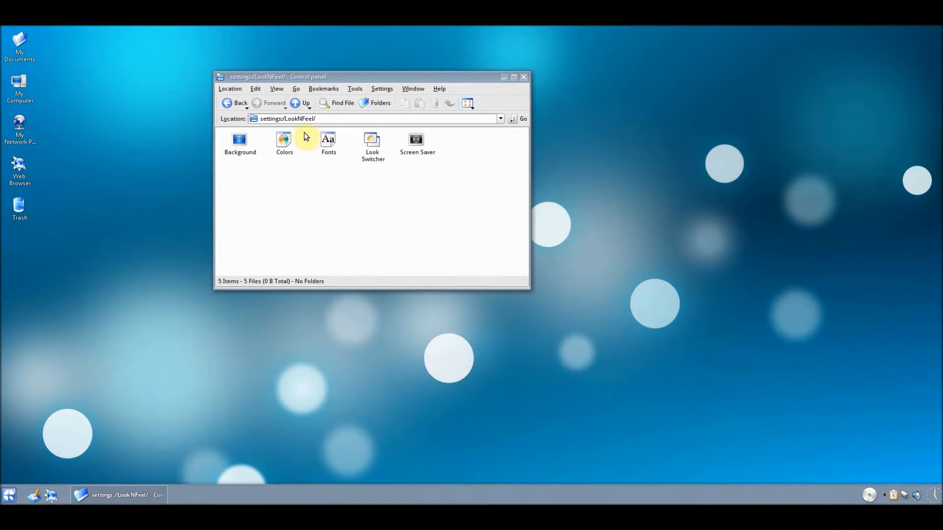
- Open Background settings and try the Q4OS Neon2 and Q4OS Matrix wallpapers, applying each
click(239, 142)
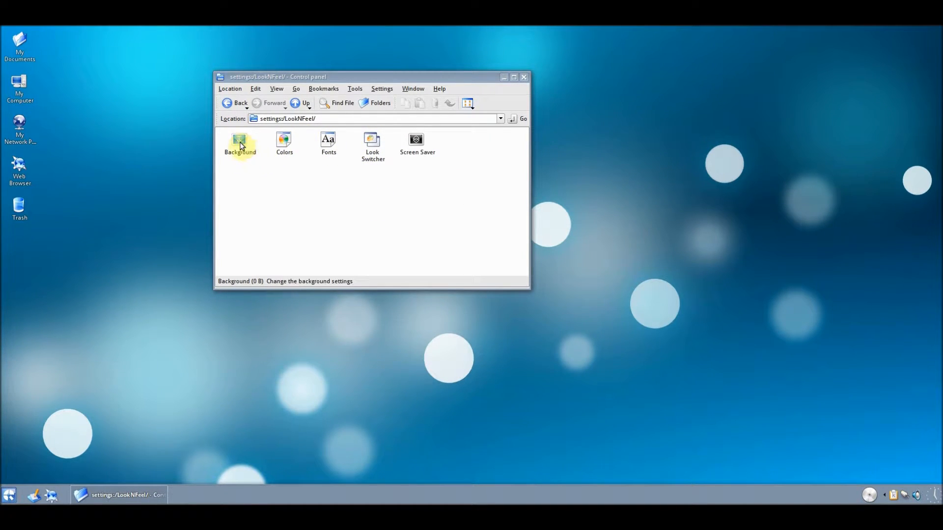
double_click(239, 142)
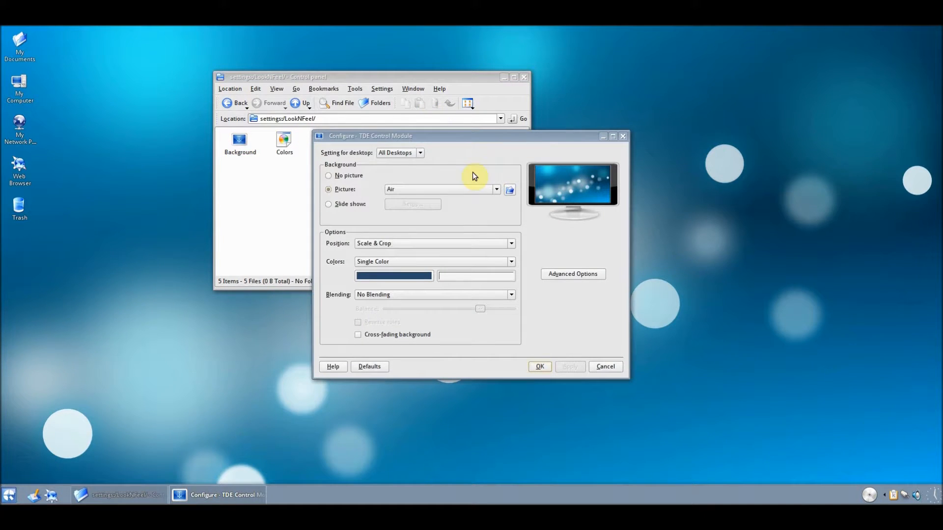
click(495, 190)
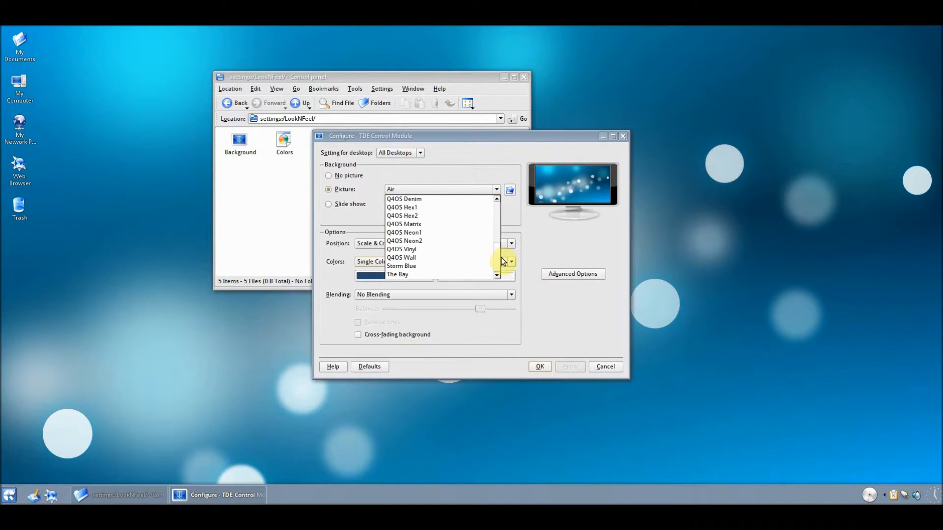
click(405, 240)
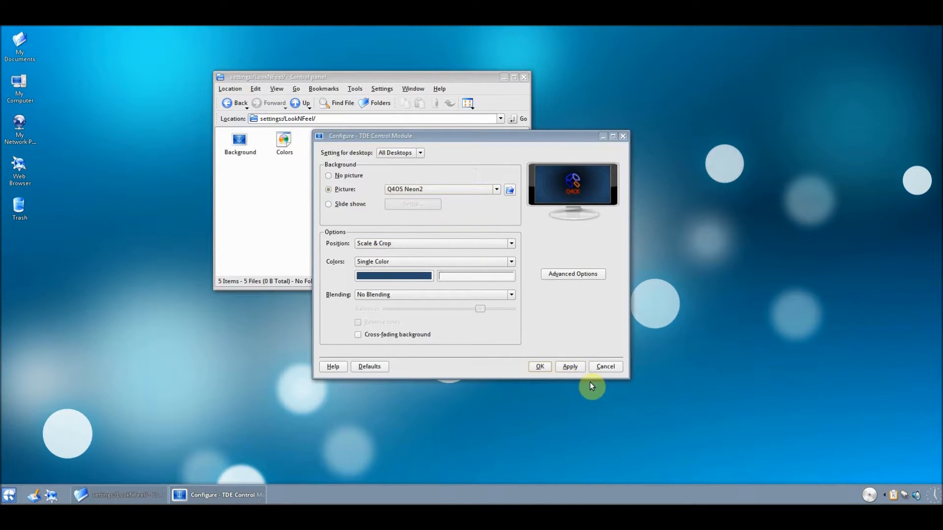
click(570, 367)
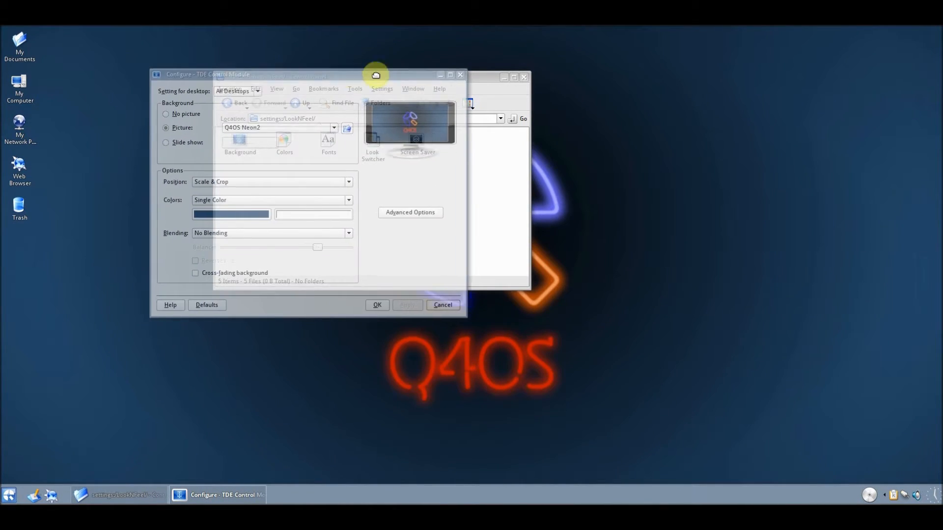
click(412, 150)
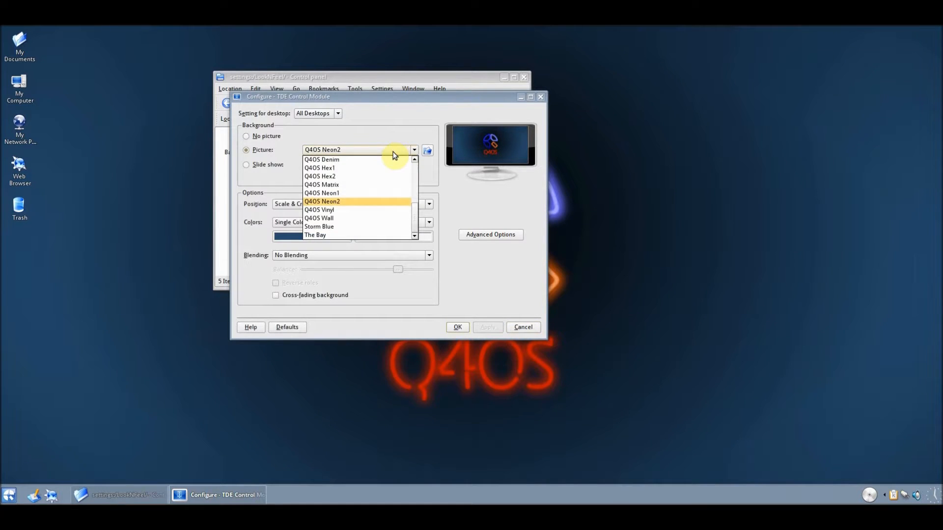
click(322, 185)
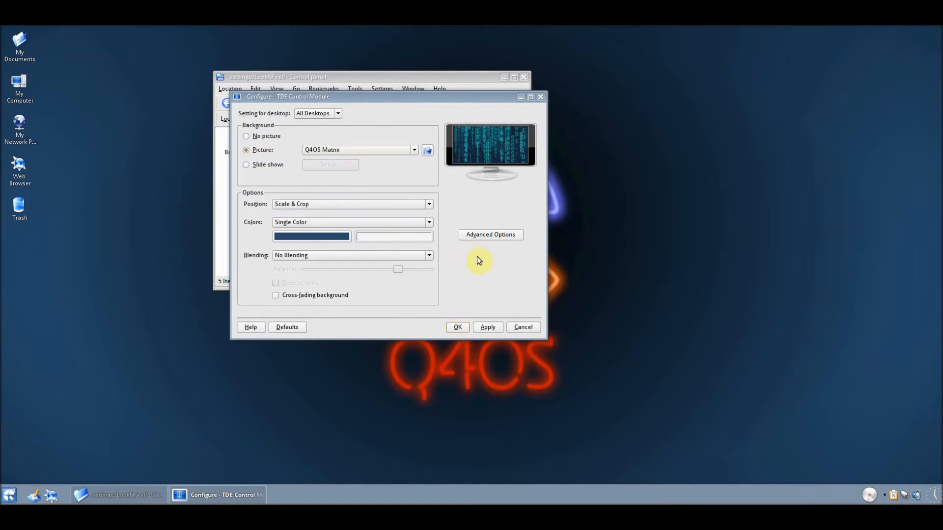
click(487, 327)
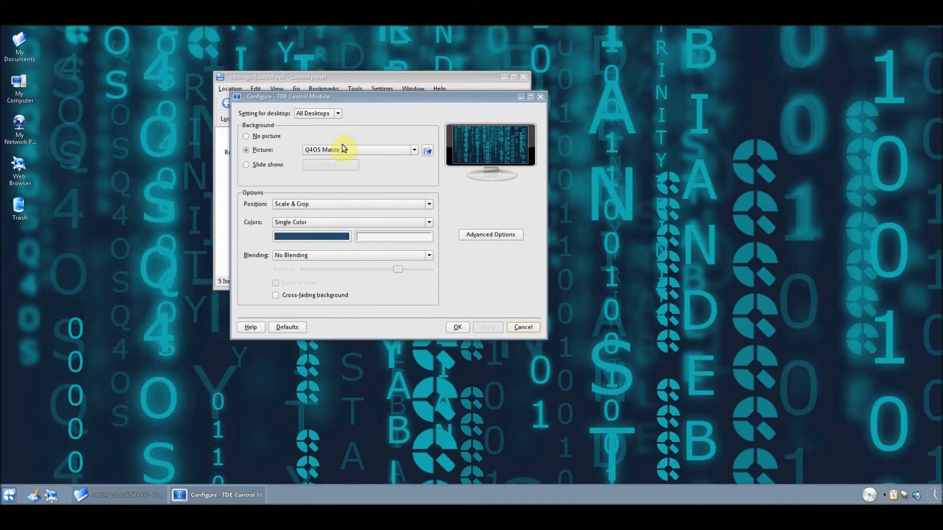
- Settle on the blue bokeh wallpaper, apply it and close the Background settings
click(413, 150)
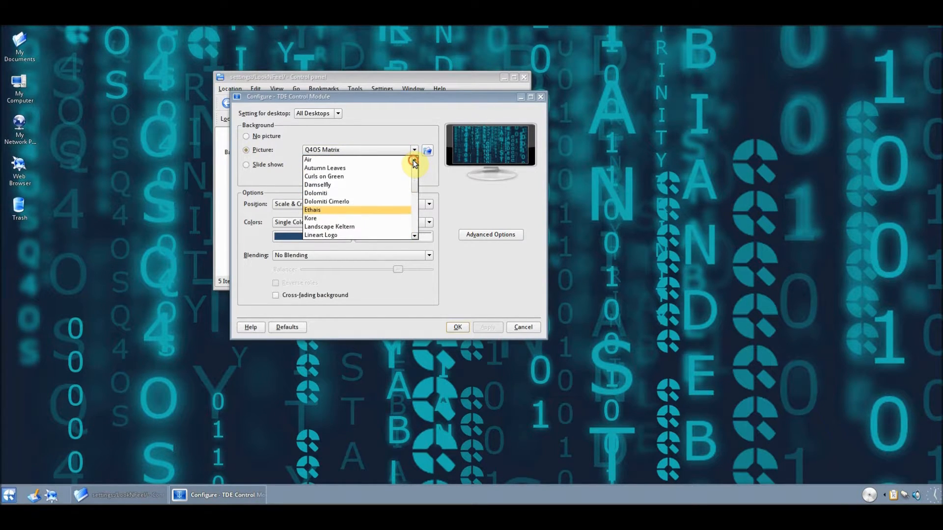
click(324, 168)
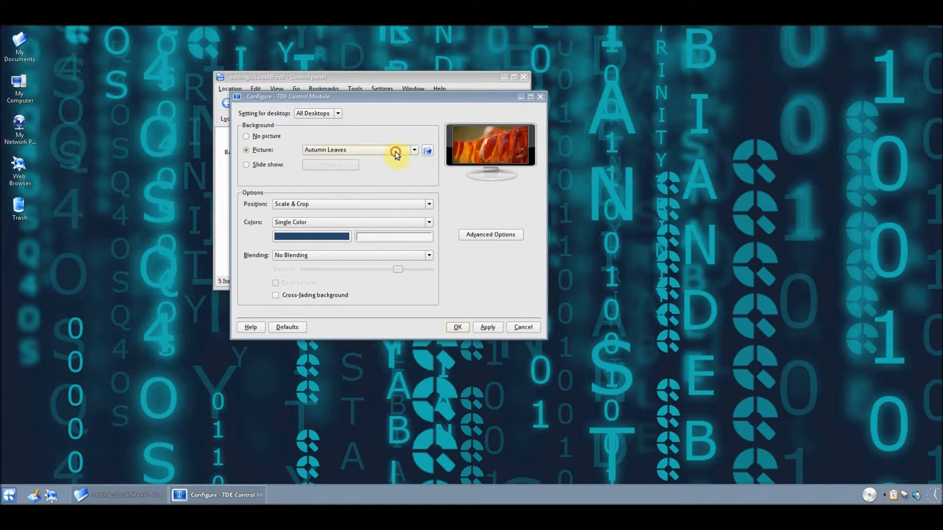
click(414, 149)
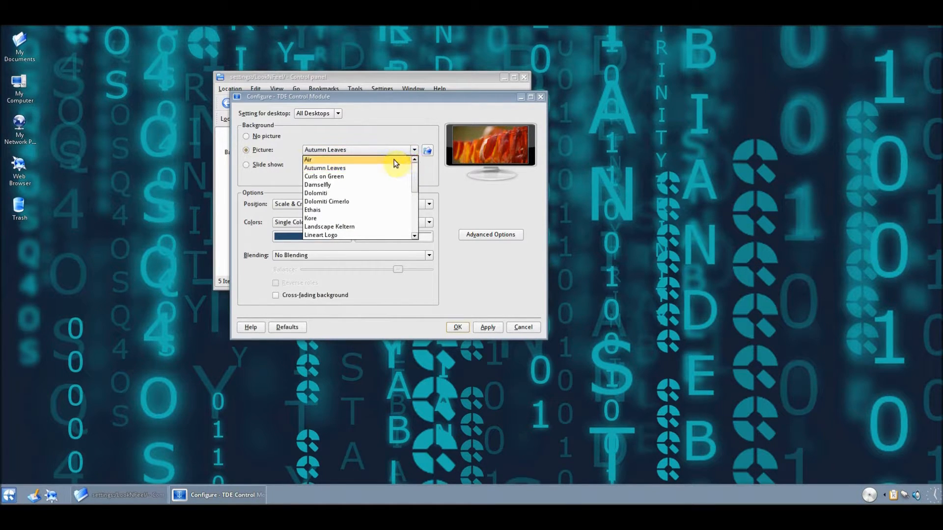
click(487, 327)
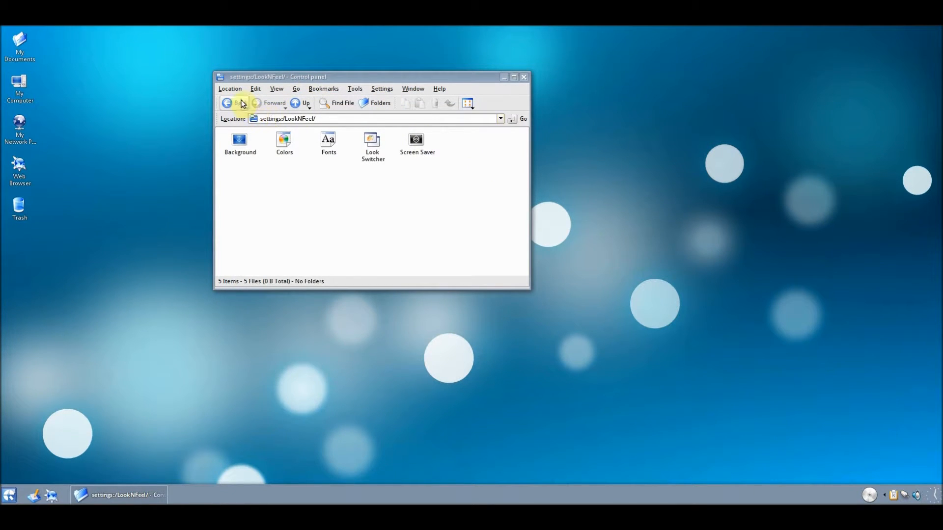
- Return to the top-level settings categories and close the control panel
click(228, 103)
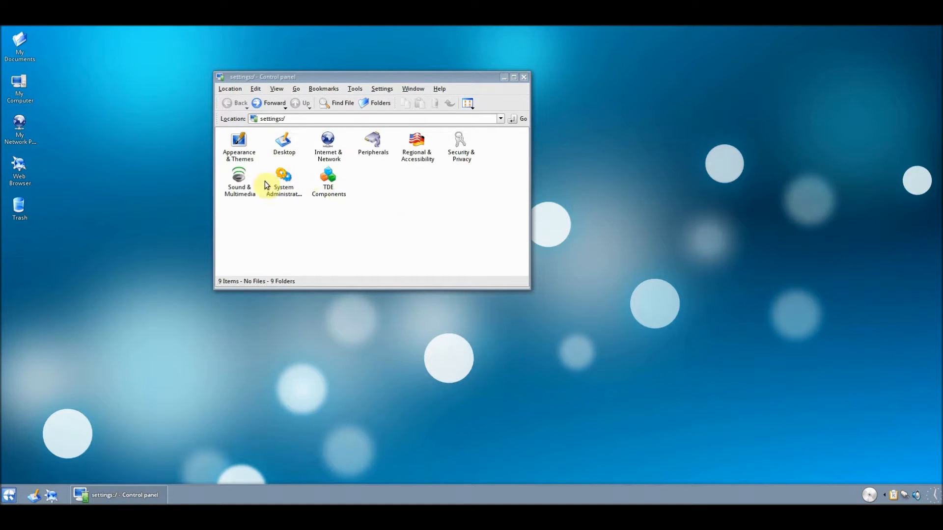
mouse_move(511, 98)
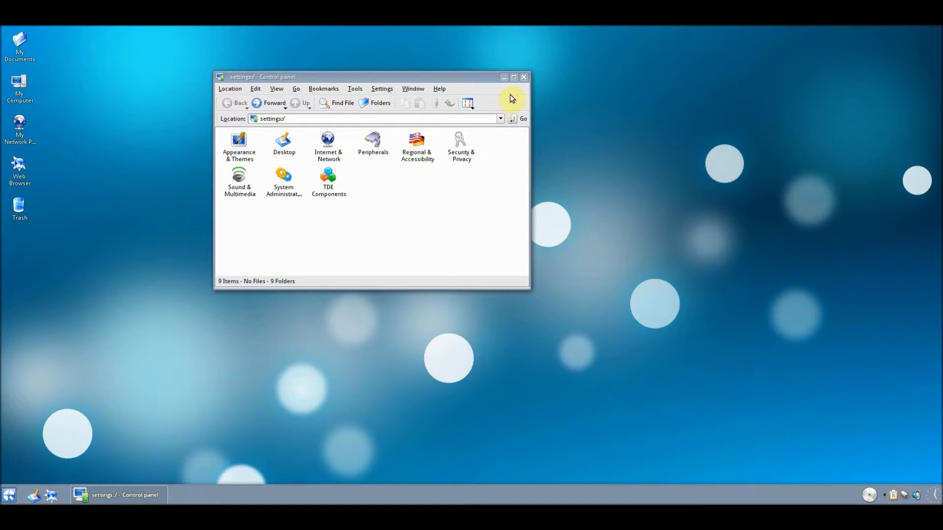
click(524, 76)
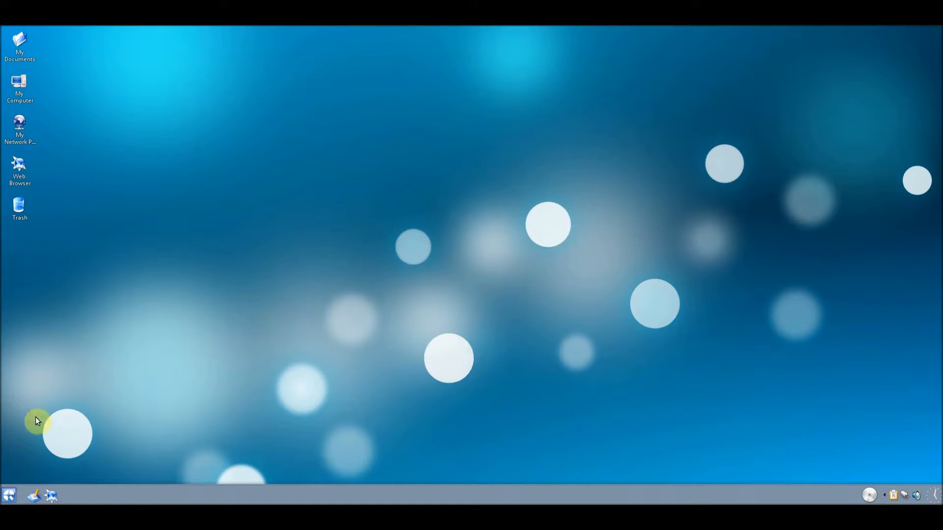
- Bring up the Run Command dialog from the start menu with an empty command field
click(8, 505)
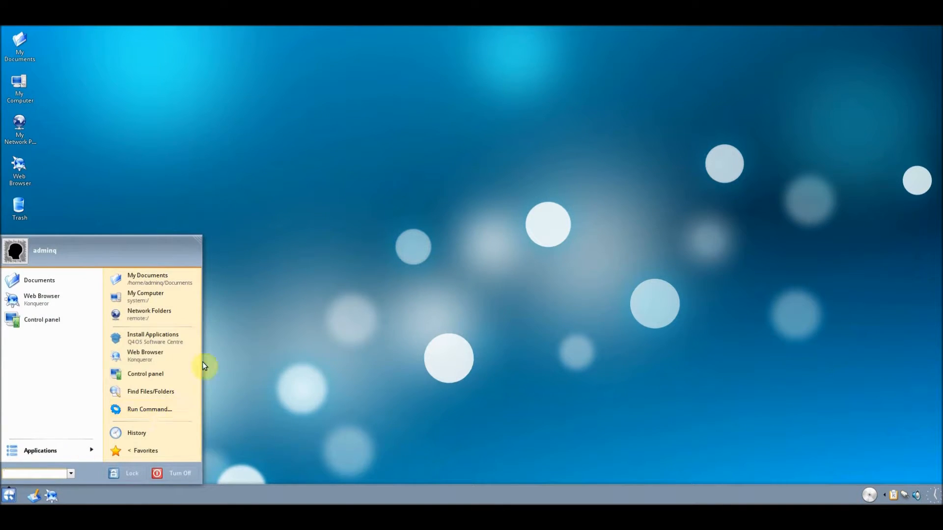
mouse_move(171, 414)
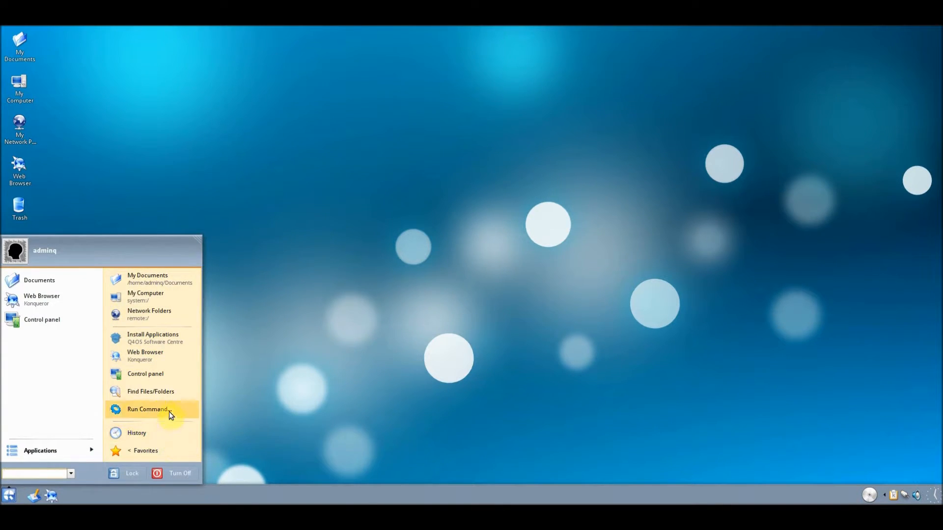
click(148, 409)
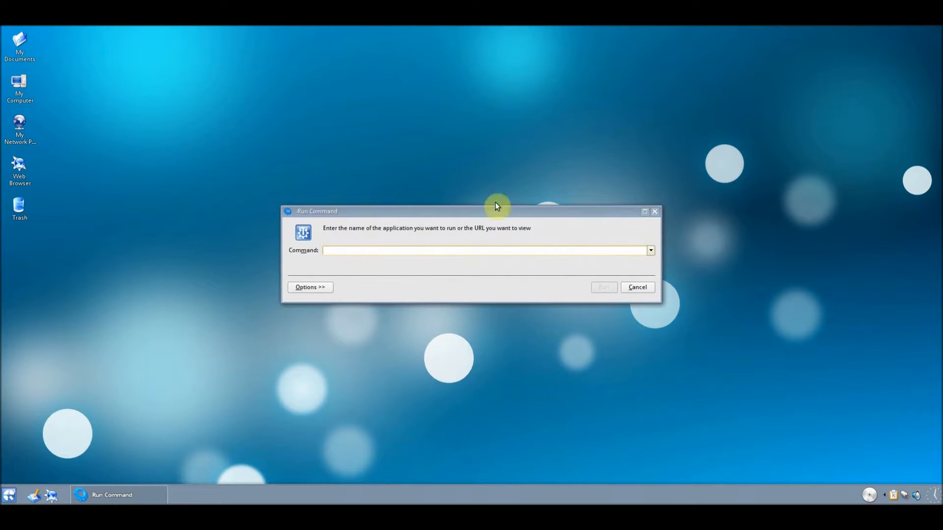
mouse_move(680, 230)
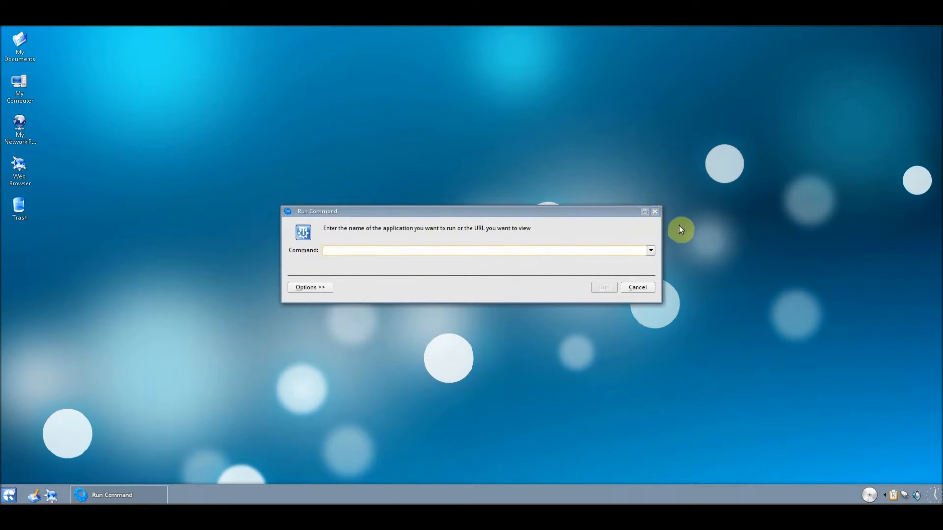
mouse_move(656, 211)
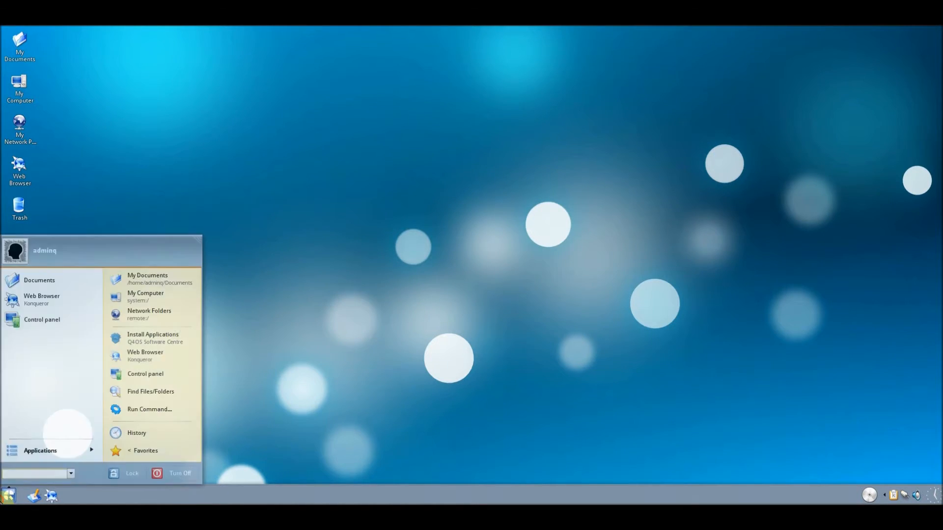
mouse_move(156, 463)
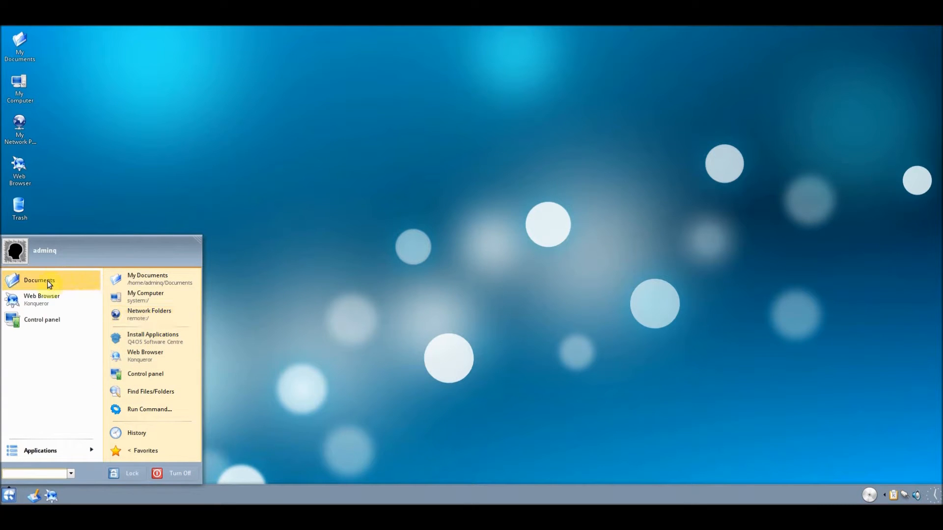
mouse_move(163, 409)
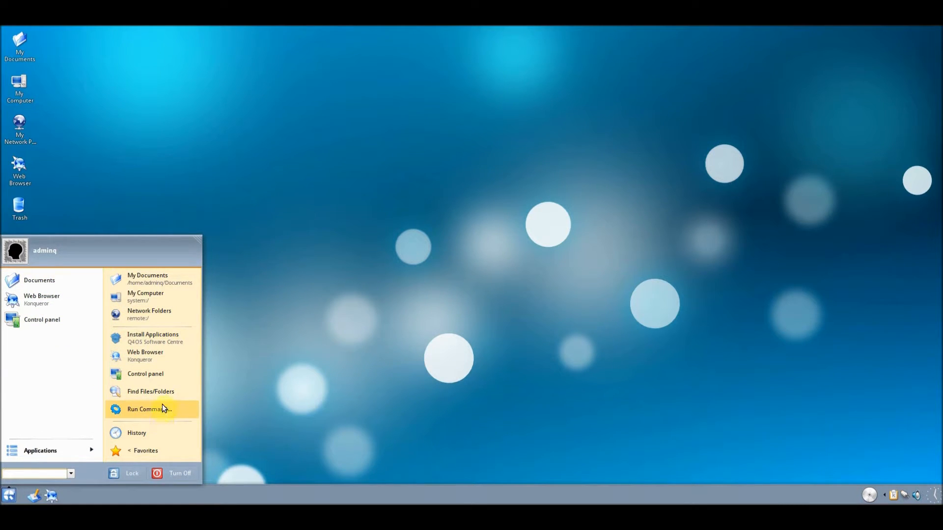
mouse_move(135, 397)
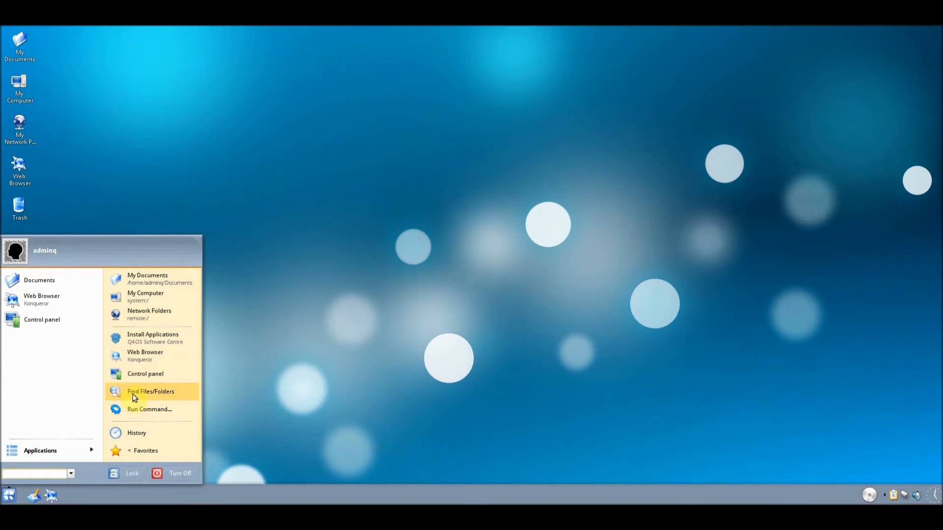
- Launch Find Files/Folders from the start menu so its search window appears
click(150, 392)
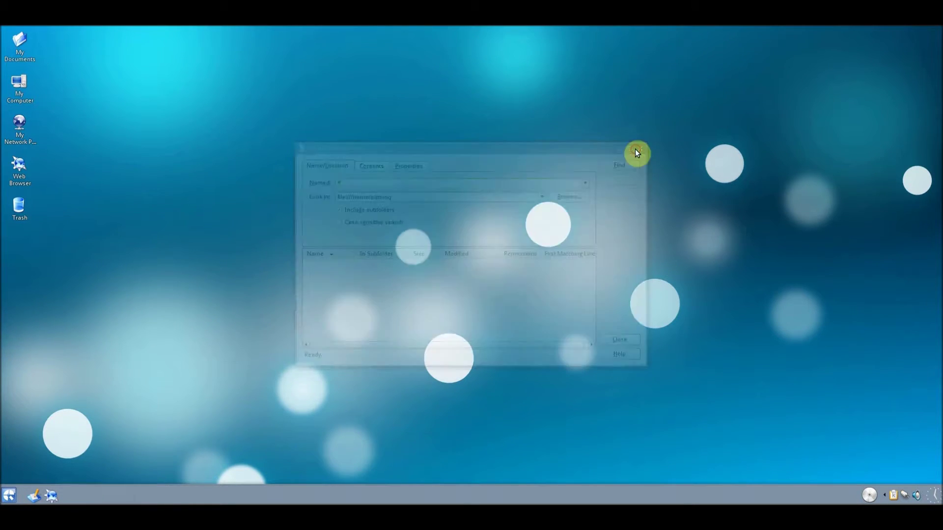
- Close the file search window and reopen the start menu
click(8, 494)
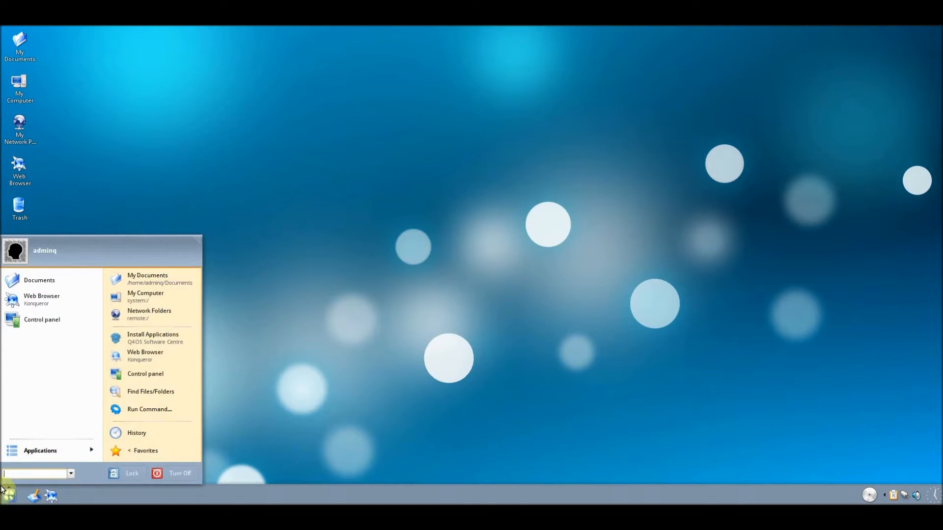
click(149, 314)
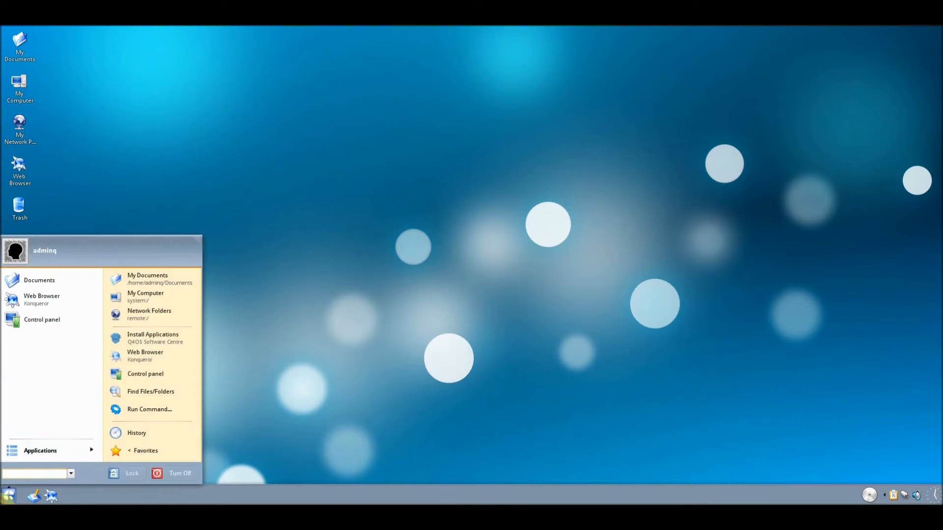
- Open My Computer from the start menu, nudge the Konqueror window right, then close it
click(145, 292)
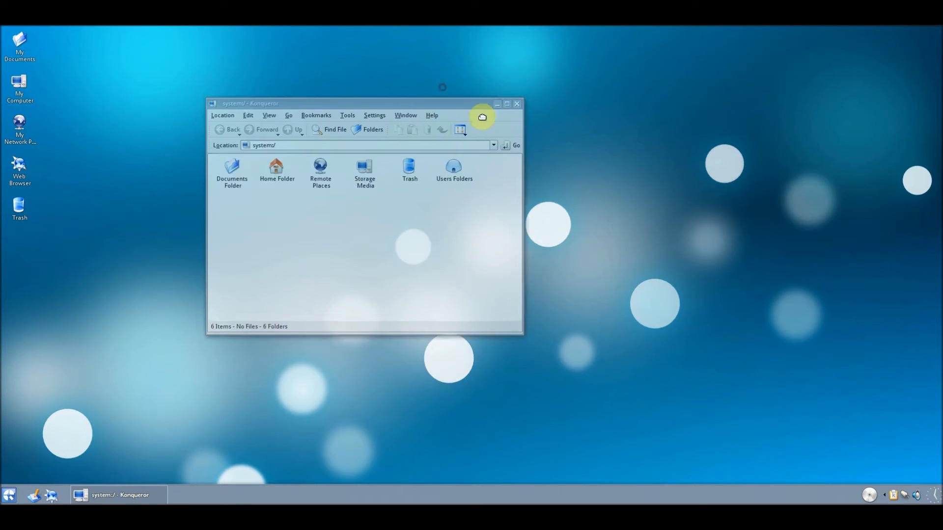
drag(481, 117, 503, 118)
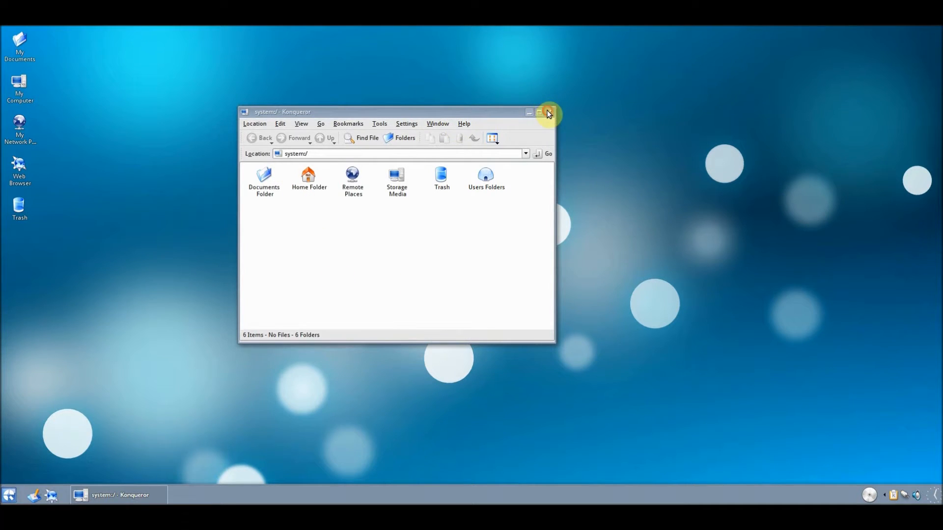
click(548, 113)
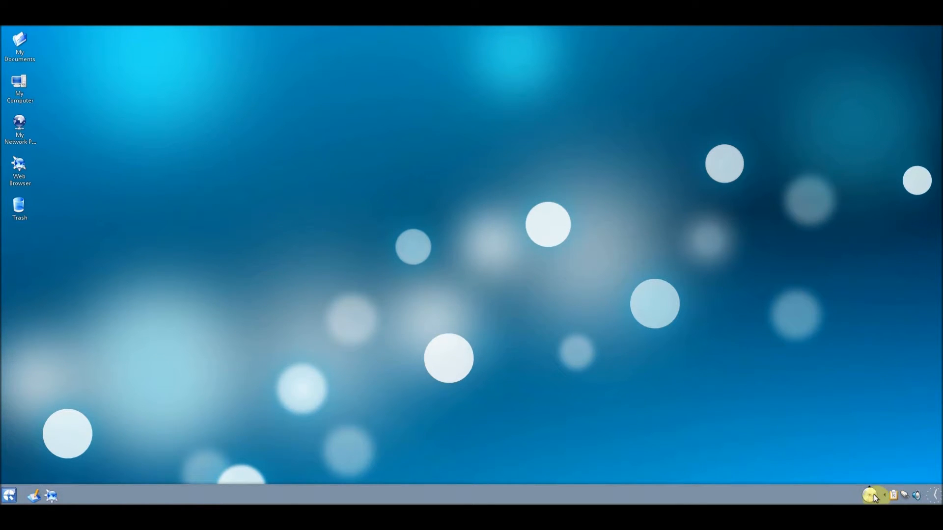
mouse_move(874, 496)
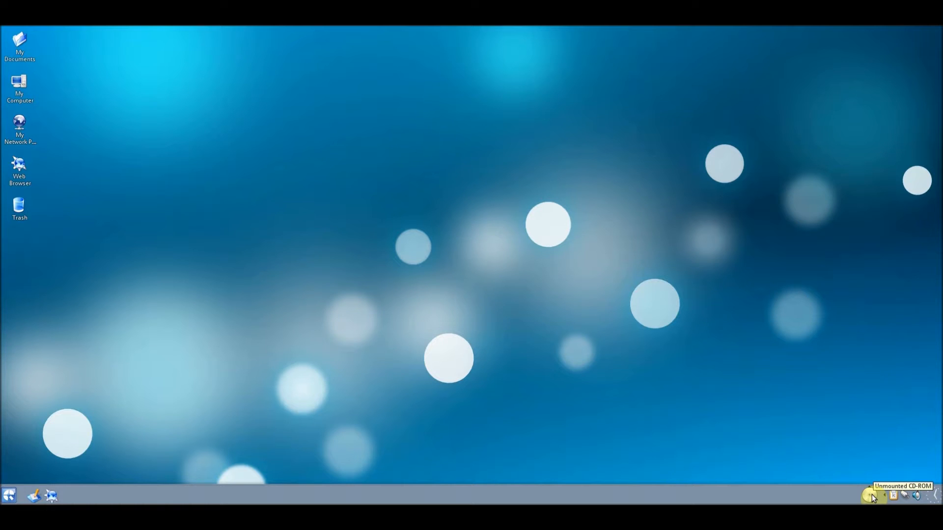
- Eject the VirtualBox Guest Additions disc from its system tray icon
right_click(867, 497)
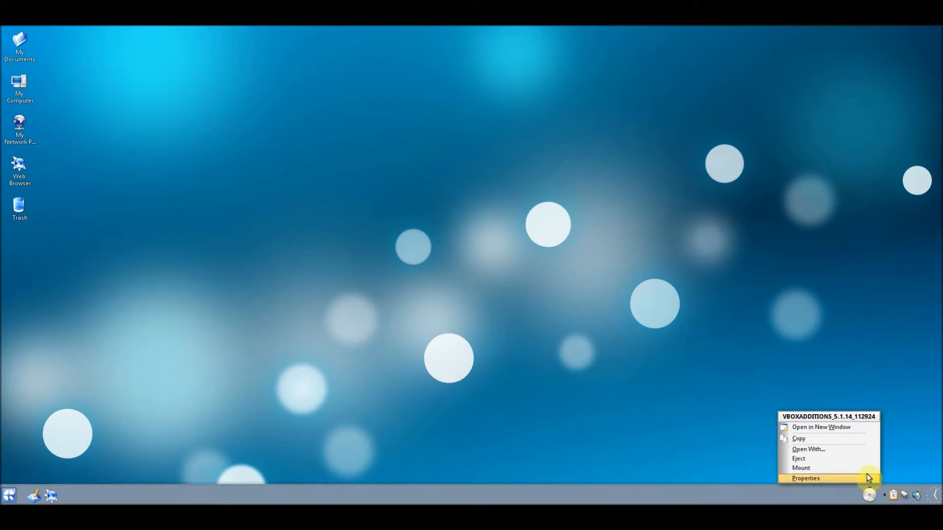
mouse_move(858, 455)
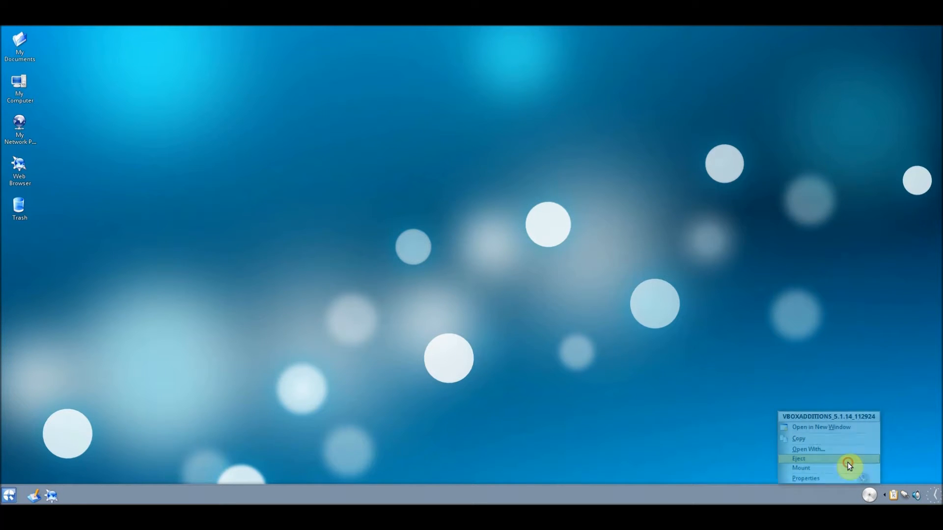
click(798, 458)
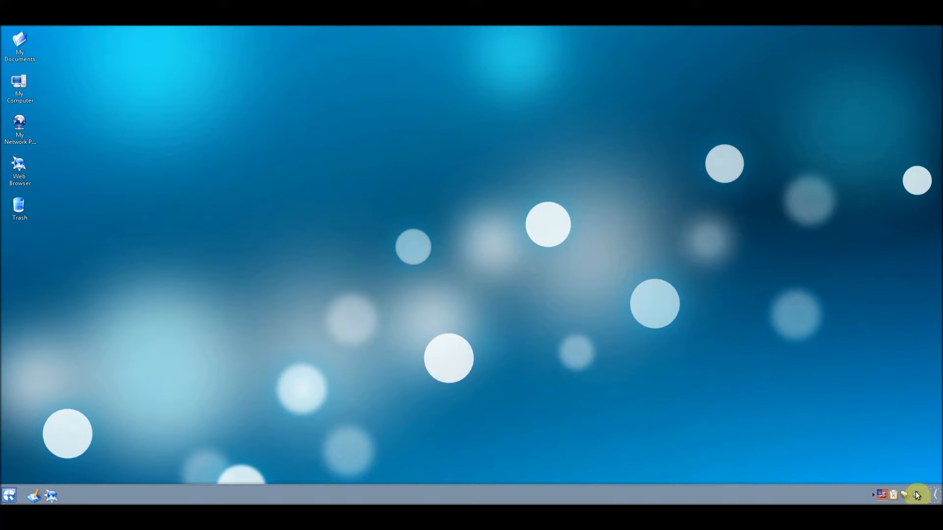
mouse_move(934, 495)
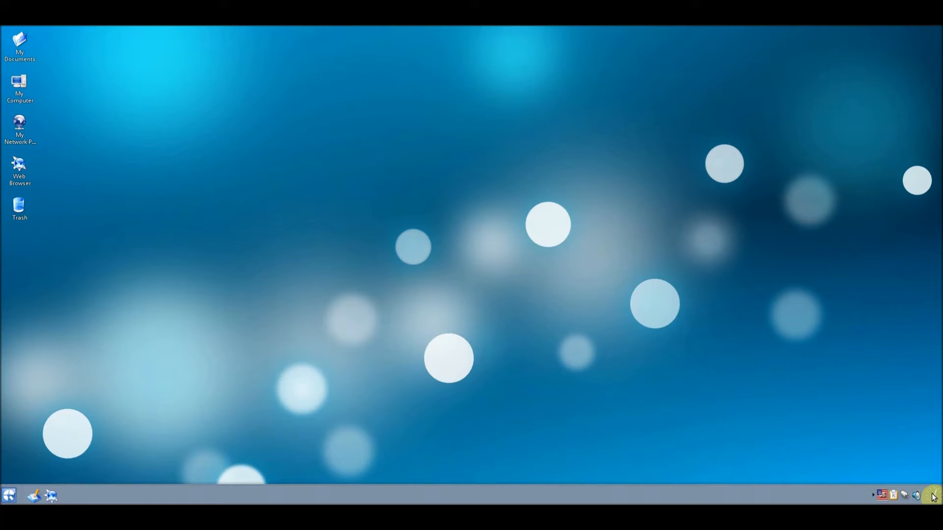
click(916, 497)
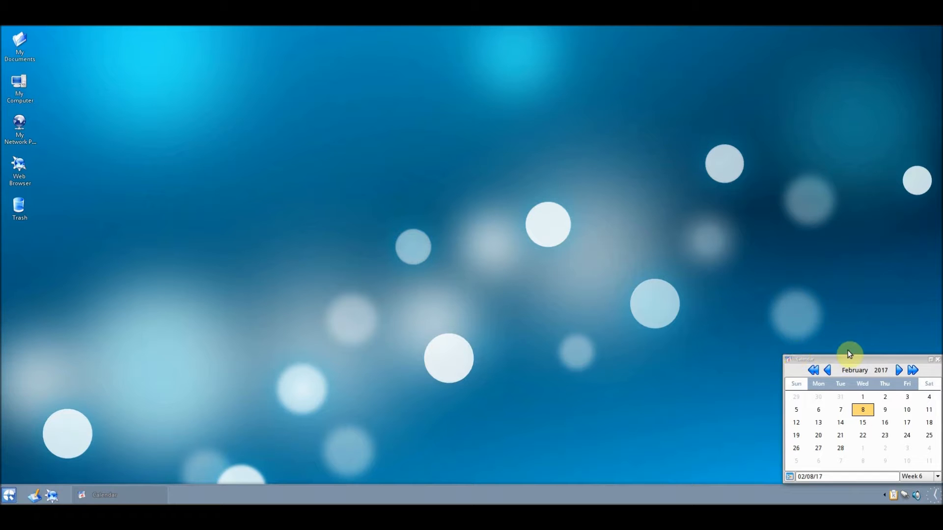
click(937, 362)
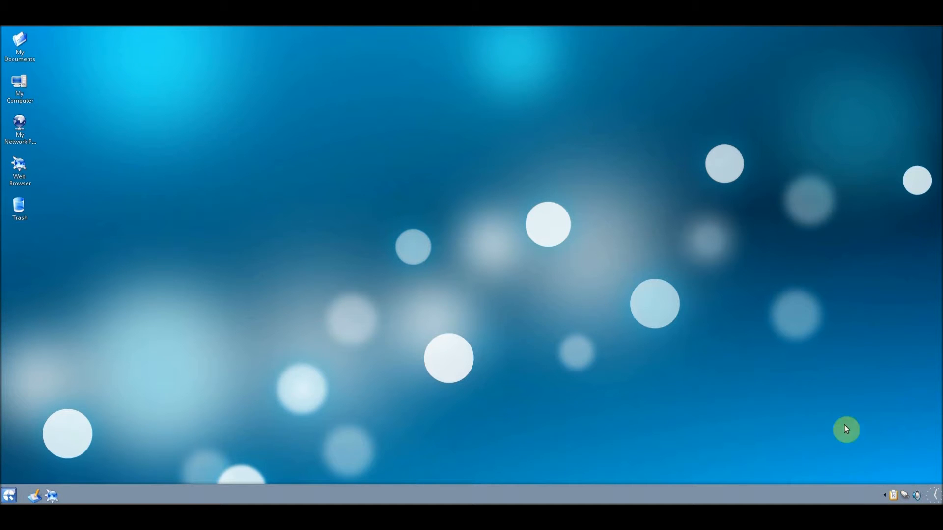
mouse_move(896, 501)
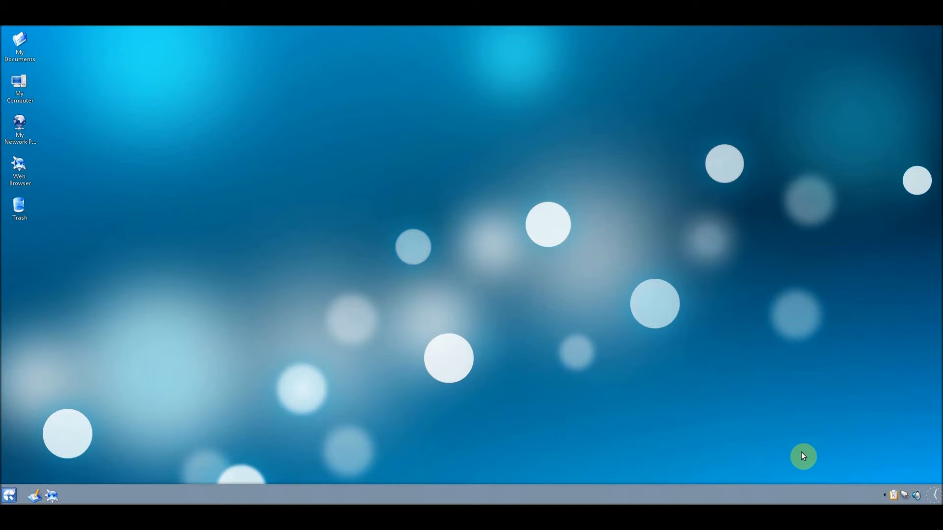
mouse_move(882, 505)
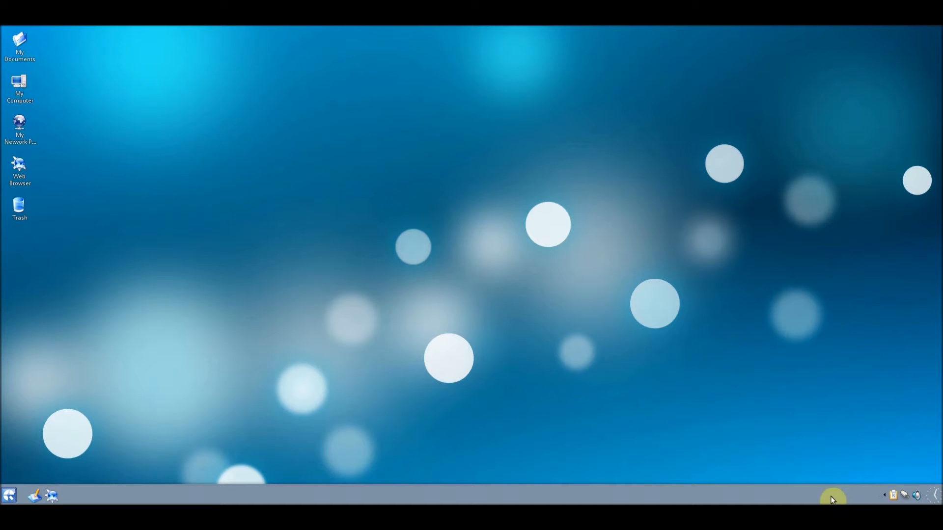
mouse_move(466, 502)
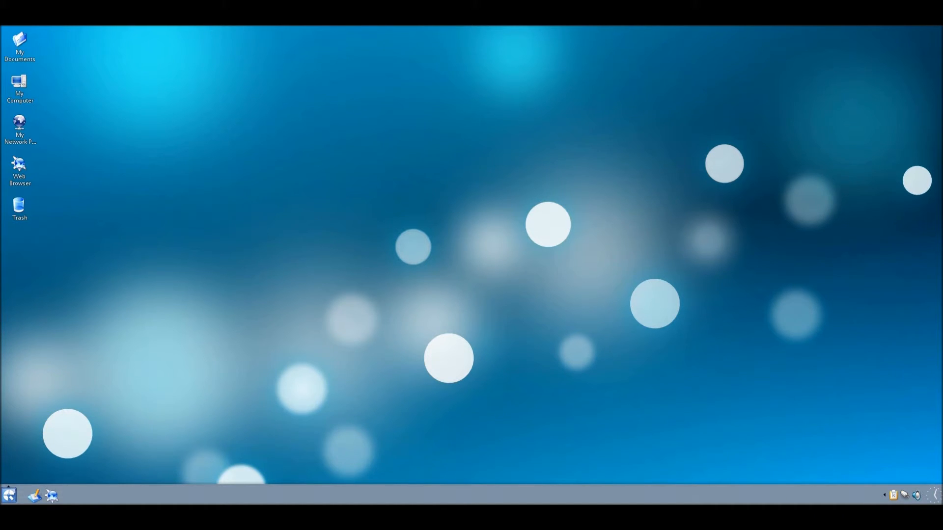
click(7, 491)
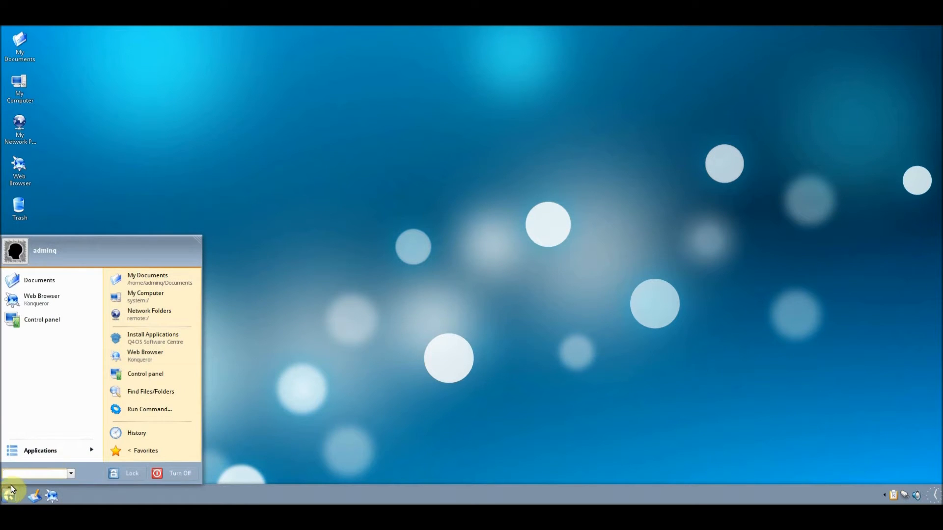
mouse_move(65, 294)
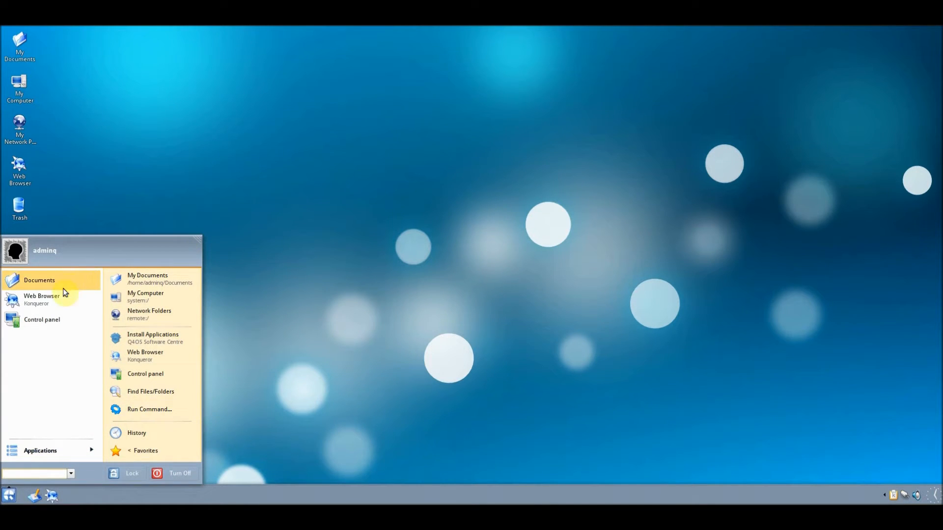
mouse_move(66, 304)
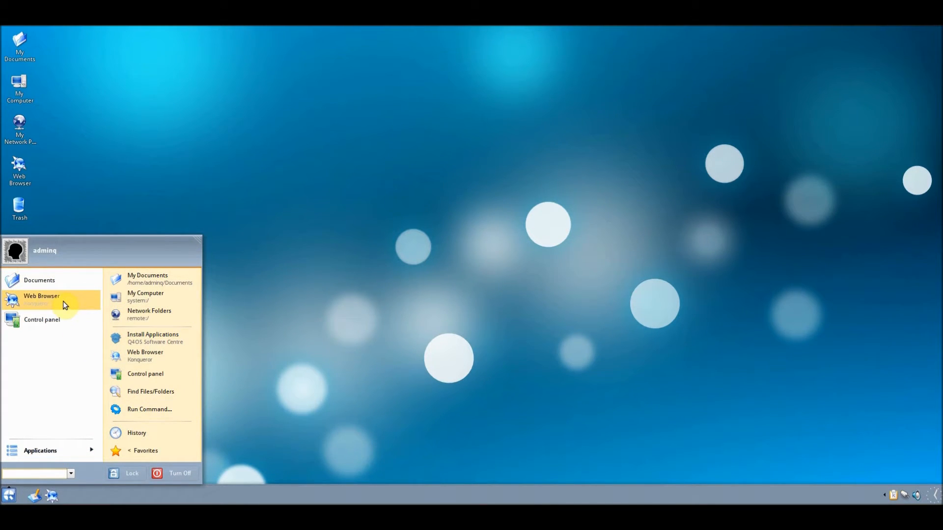
mouse_move(147, 279)
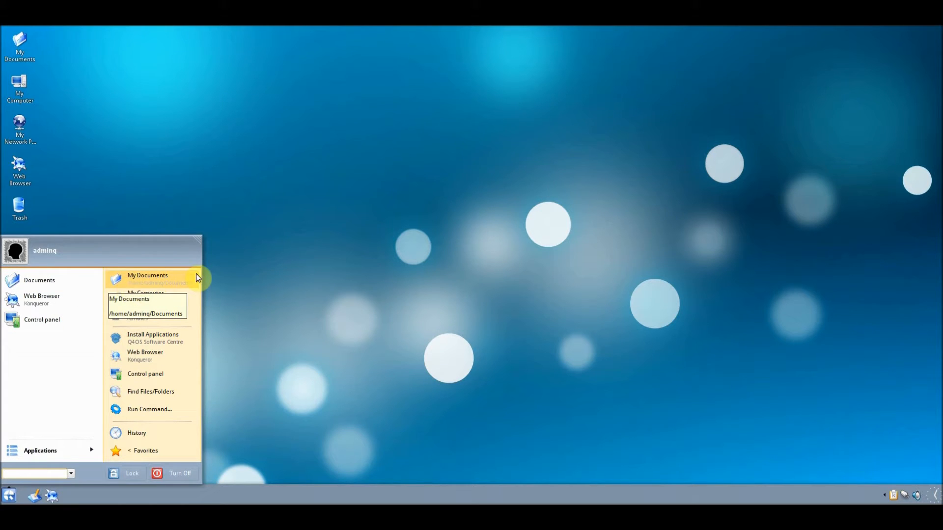
mouse_move(280, 252)
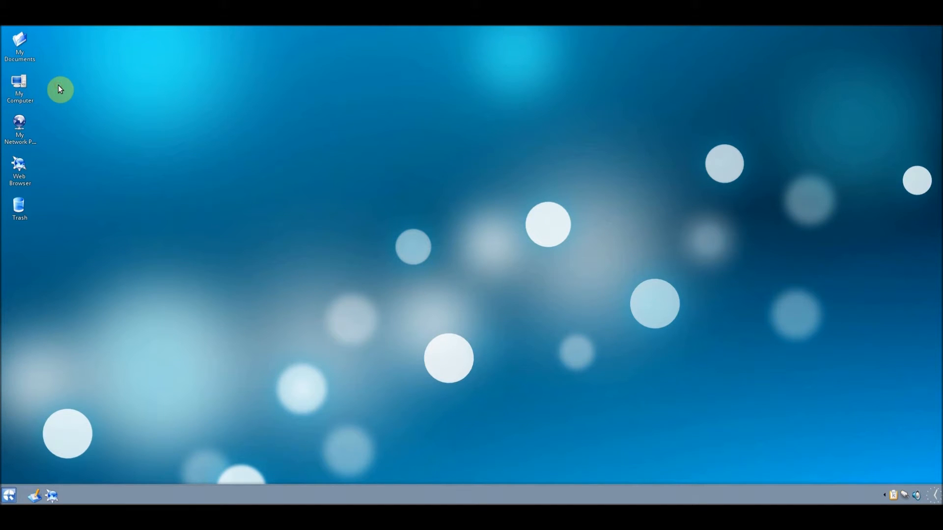
double_click(19, 206)
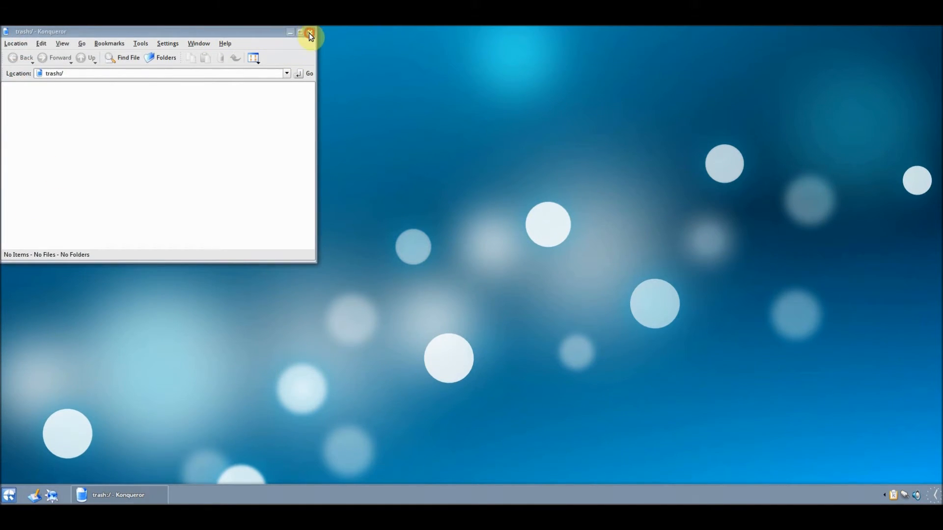
click(312, 31)
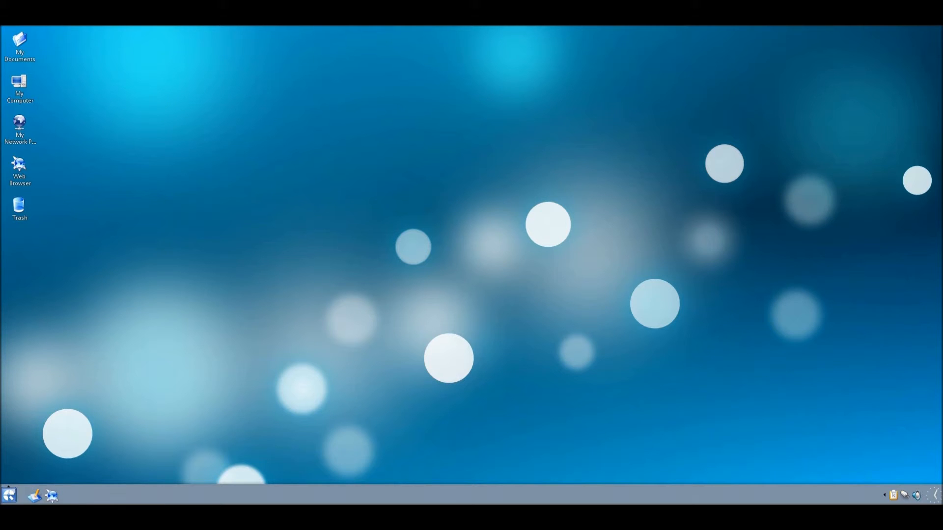
- Open the start menu and browse its Documents and Programs submenus, leaving the menu open
click(6, 492)
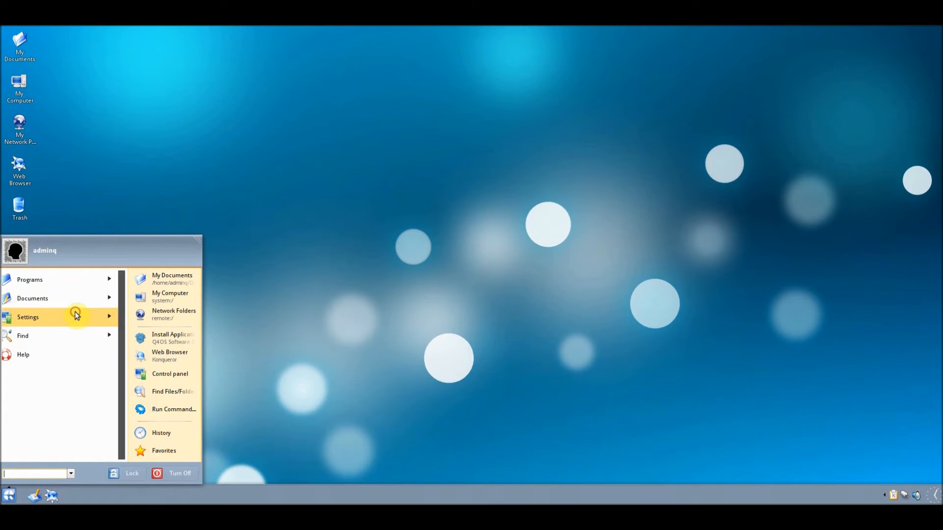
mouse_move(60, 298)
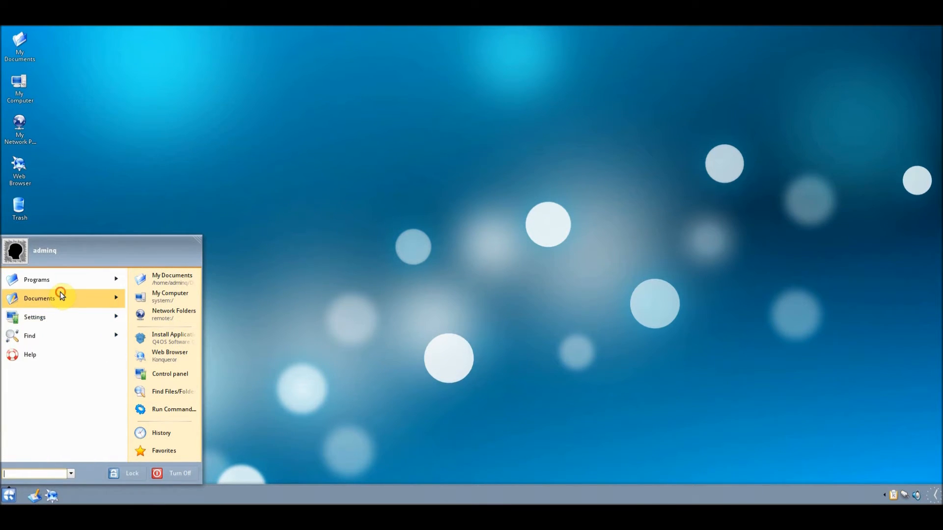
click(39, 298)
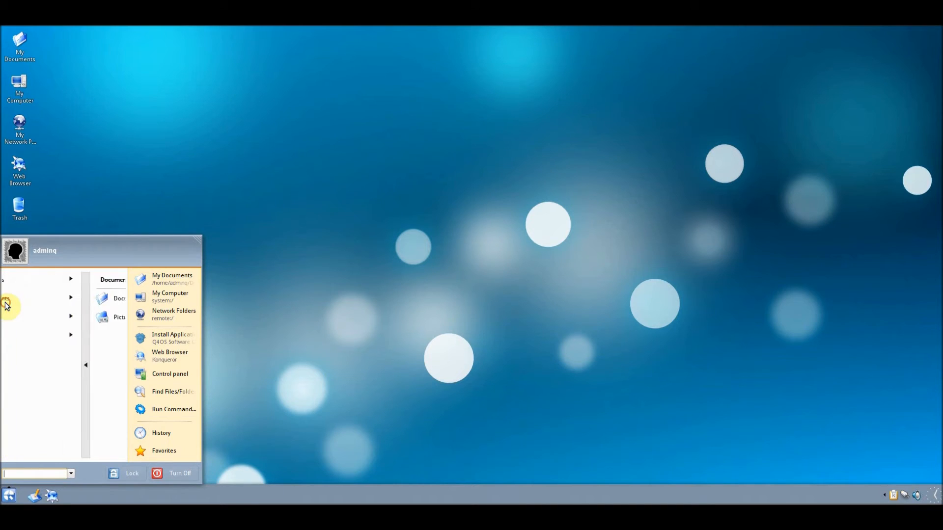
click(8, 301)
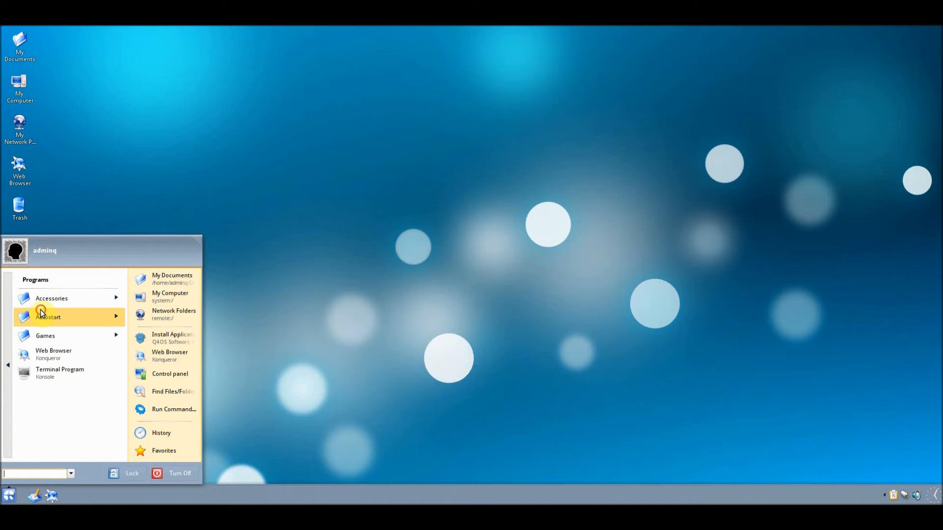
click(47, 316)
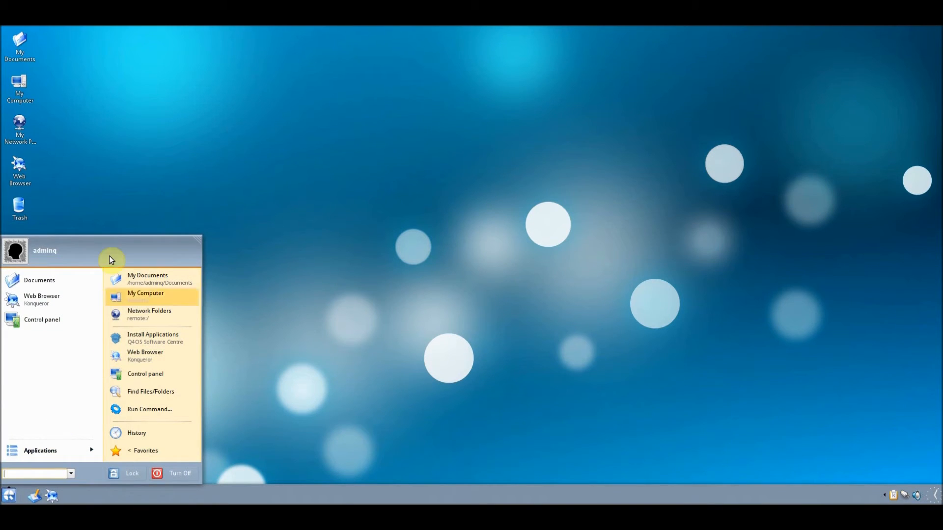
mouse_move(181, 366)
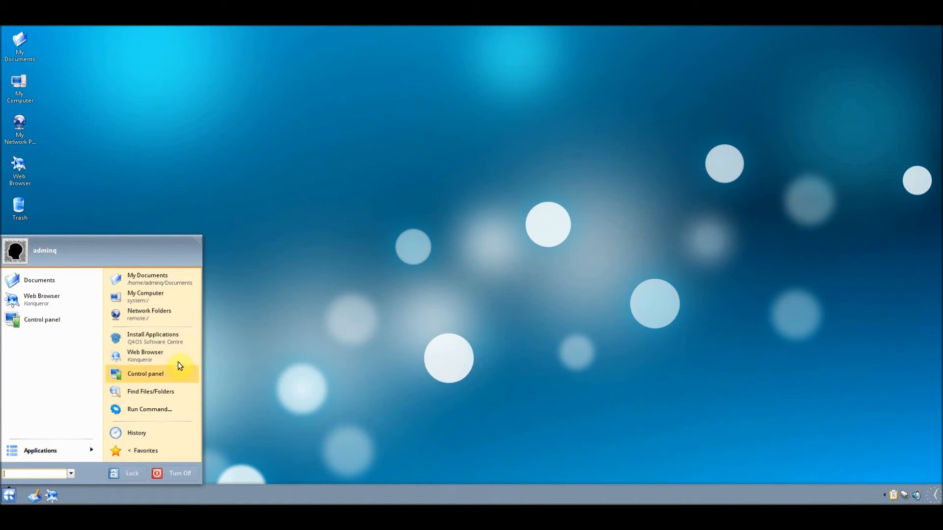
mouse_move(141, 457)
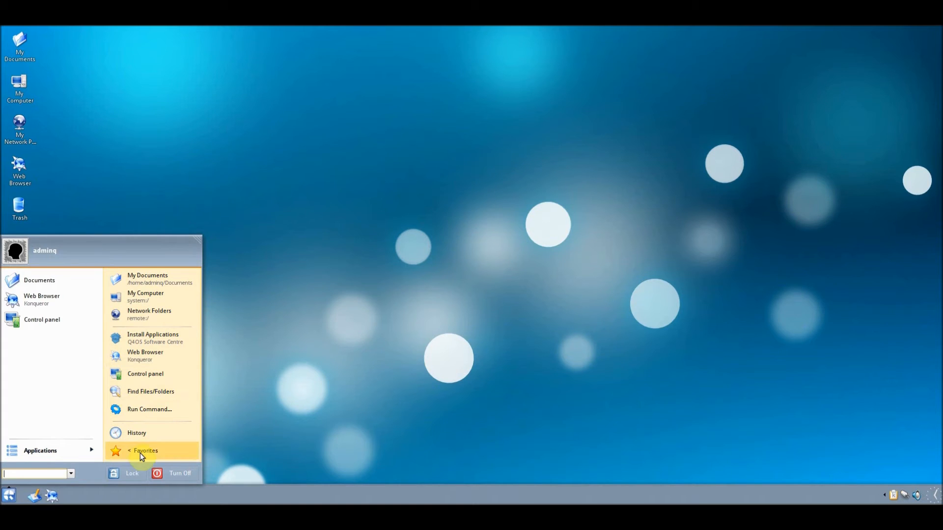
mouse_move(179, 473)
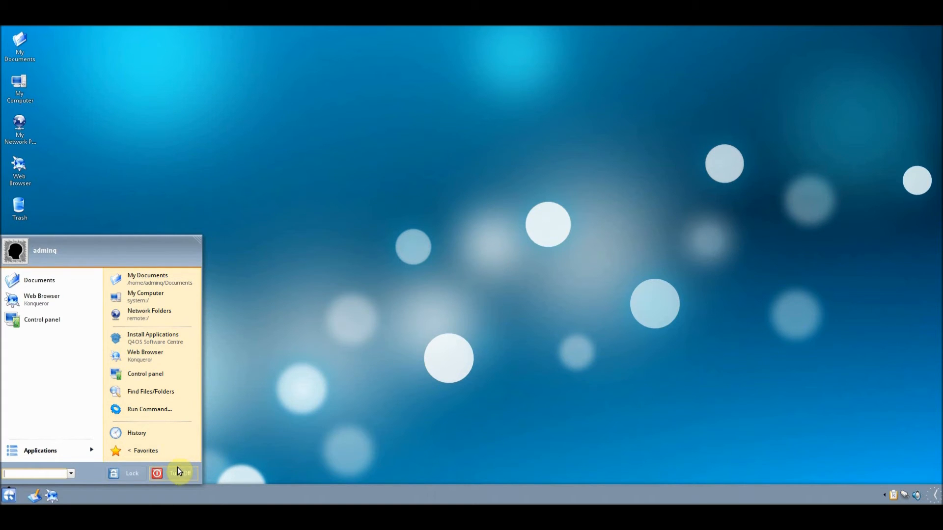
- Choose Turn Off so the End Session dialog appears with end session, turn off, restart, suspend, hibernate and cancel
click(177, 473)
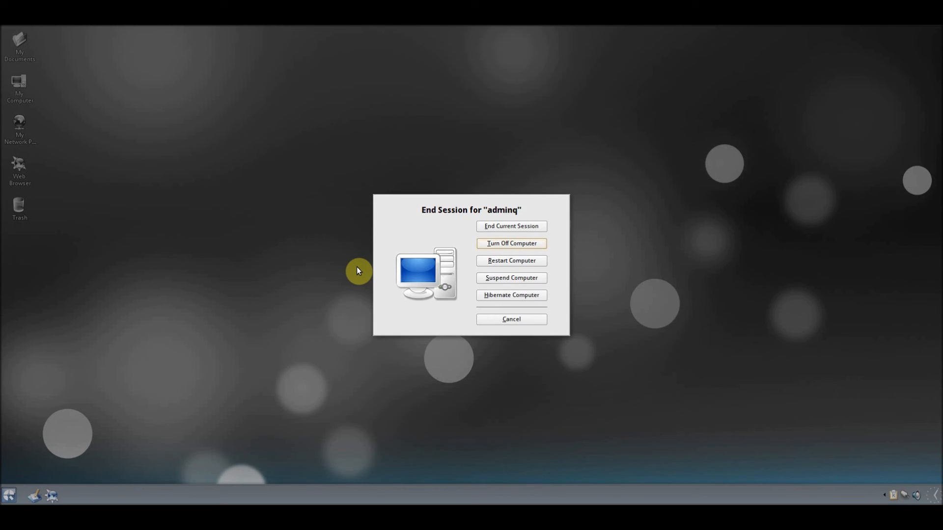
mouse_move(487, 249)
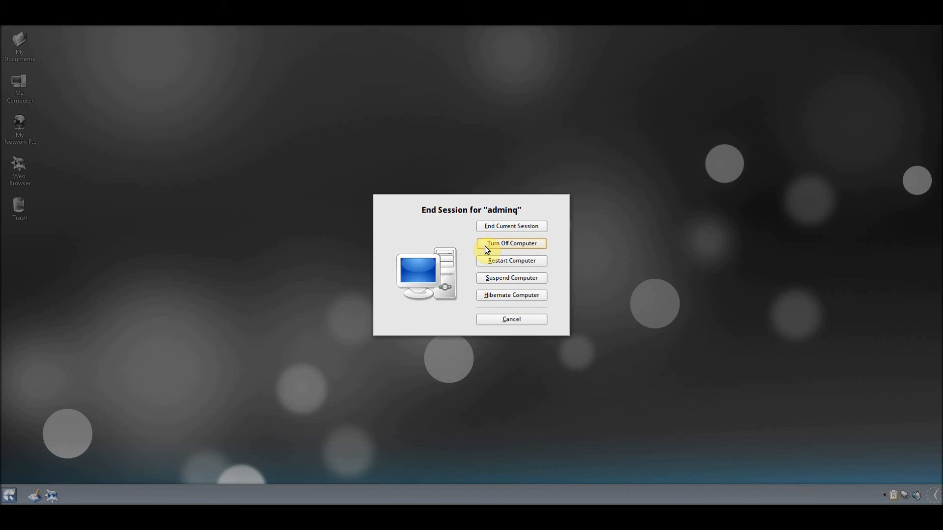
mouse_move(487, 249)
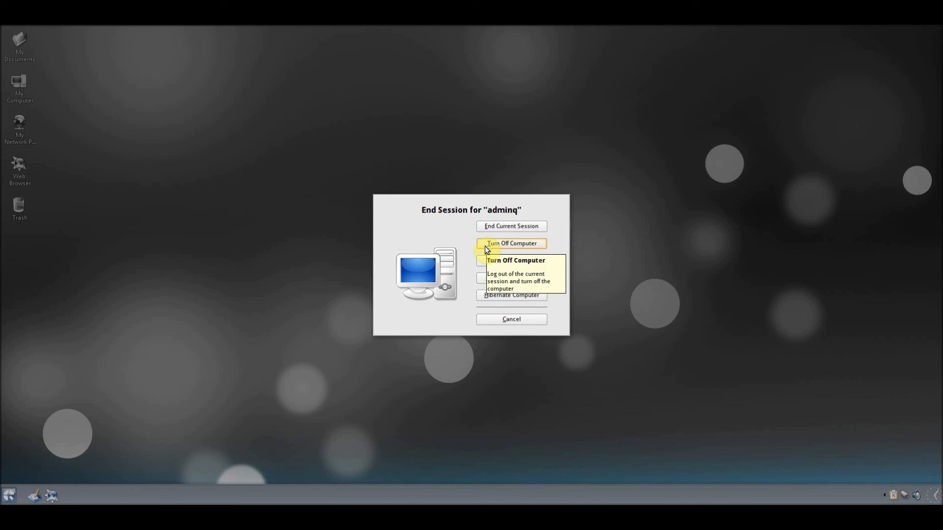